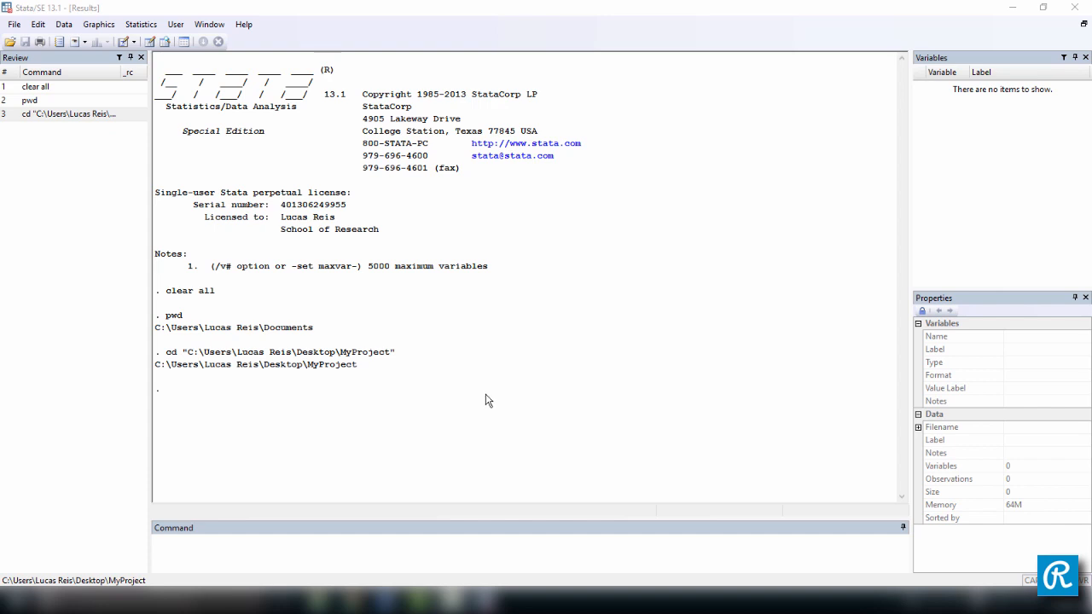
mouse_move(873, 194)
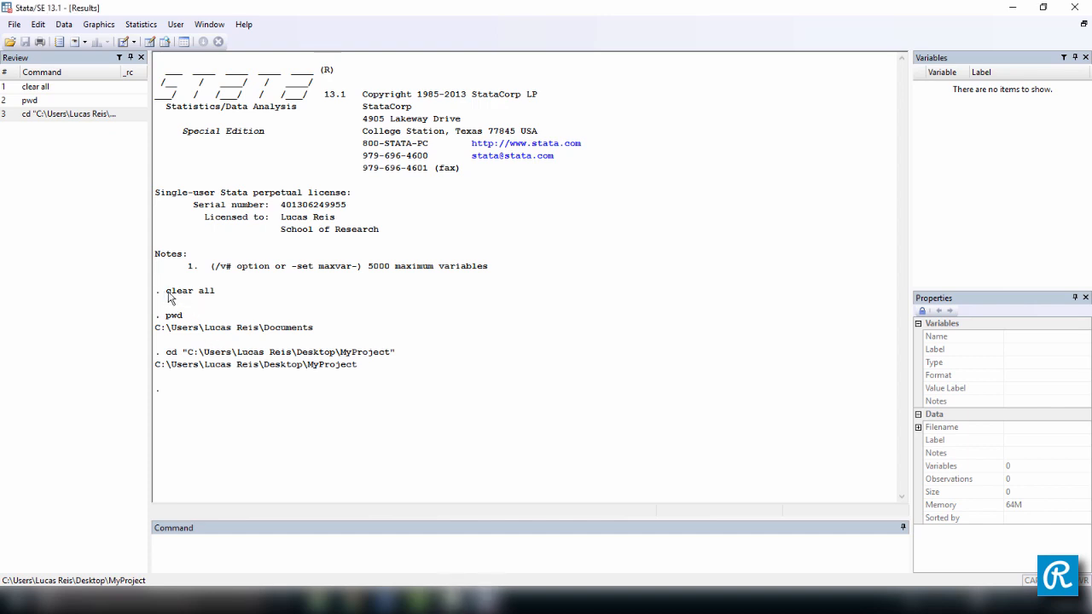
mouse_move(267, 327)
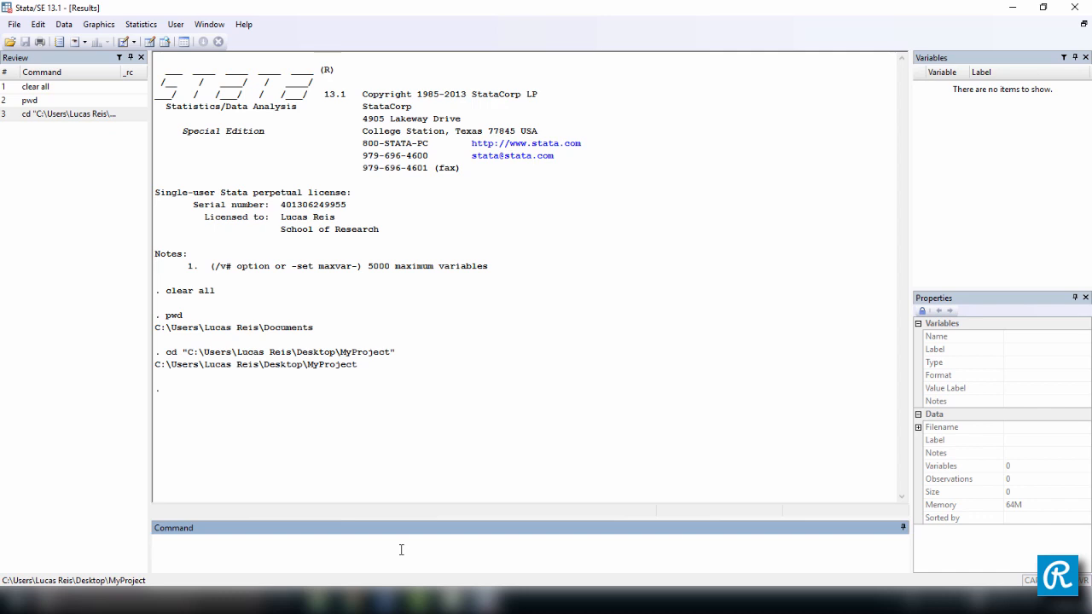
Step: Run 'log using mylog' so the session is recorded to mylog.smcl in MyProject
type("log using")
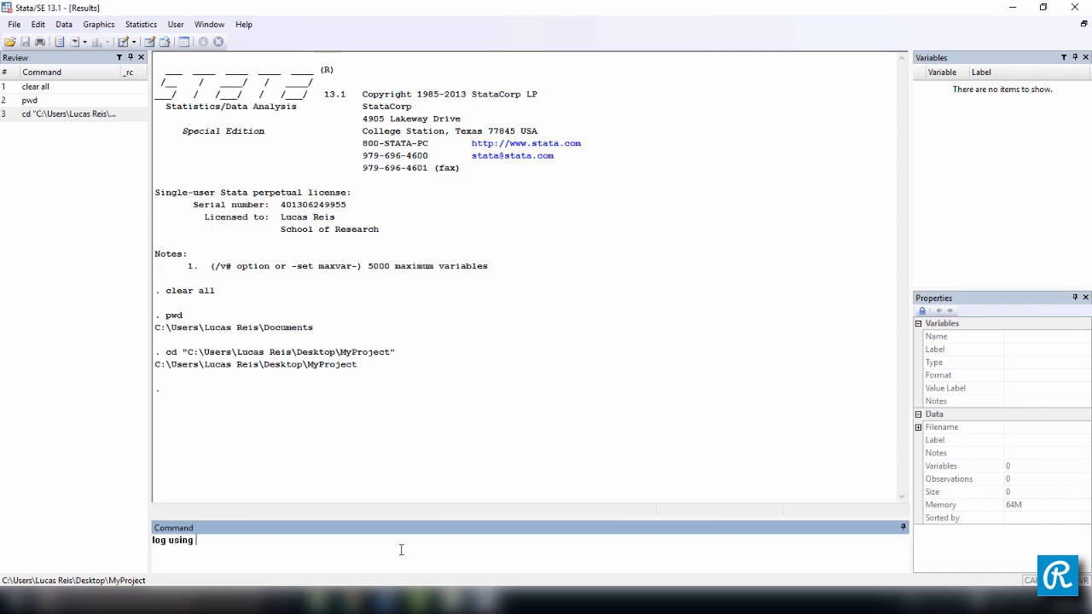
type("mylog")
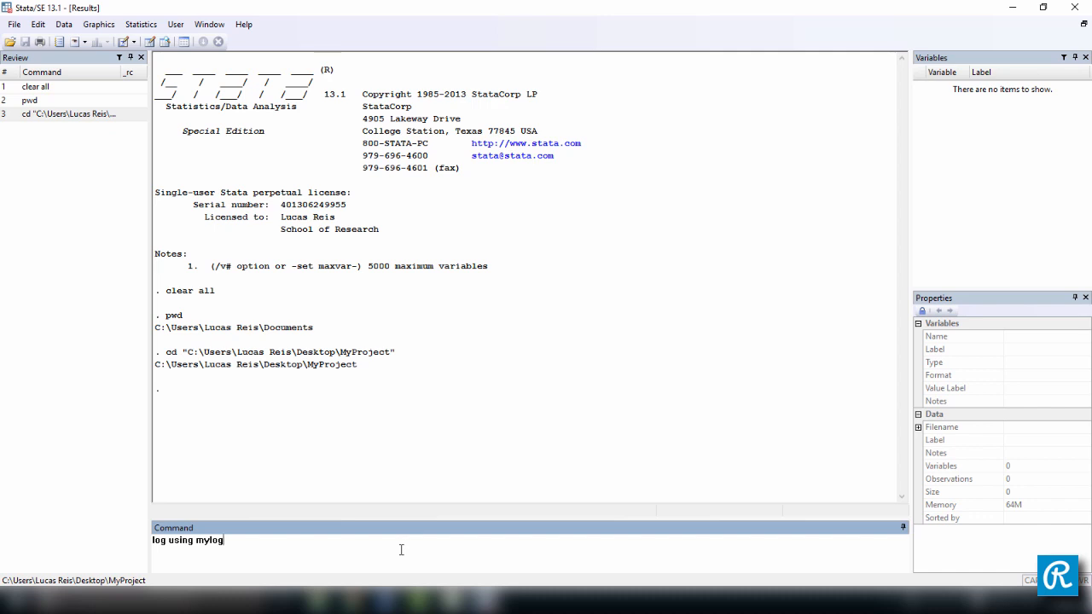
key("Return")
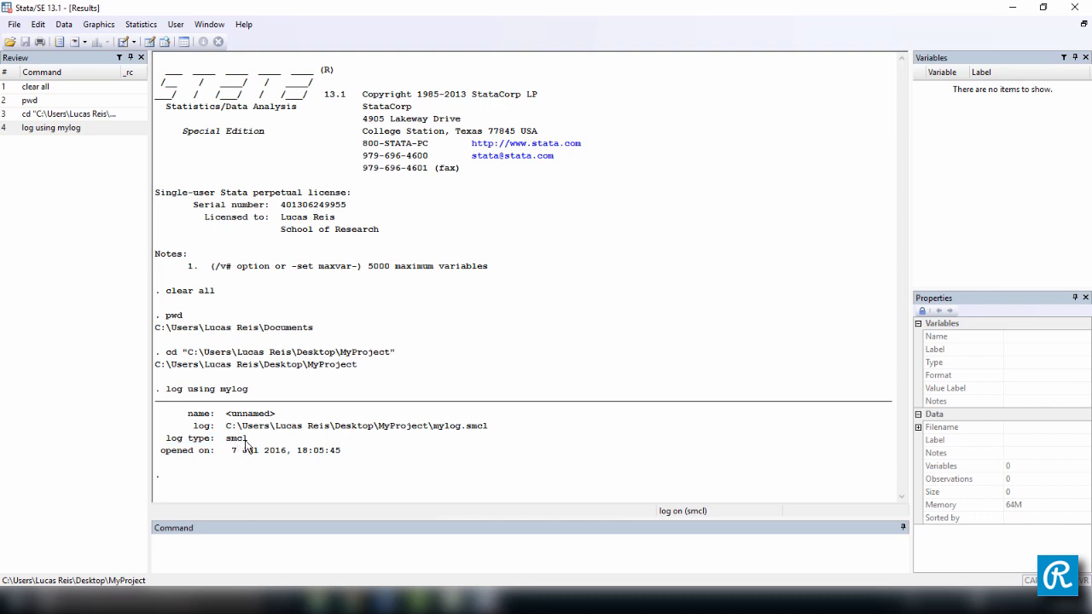
left_click(293, 546)
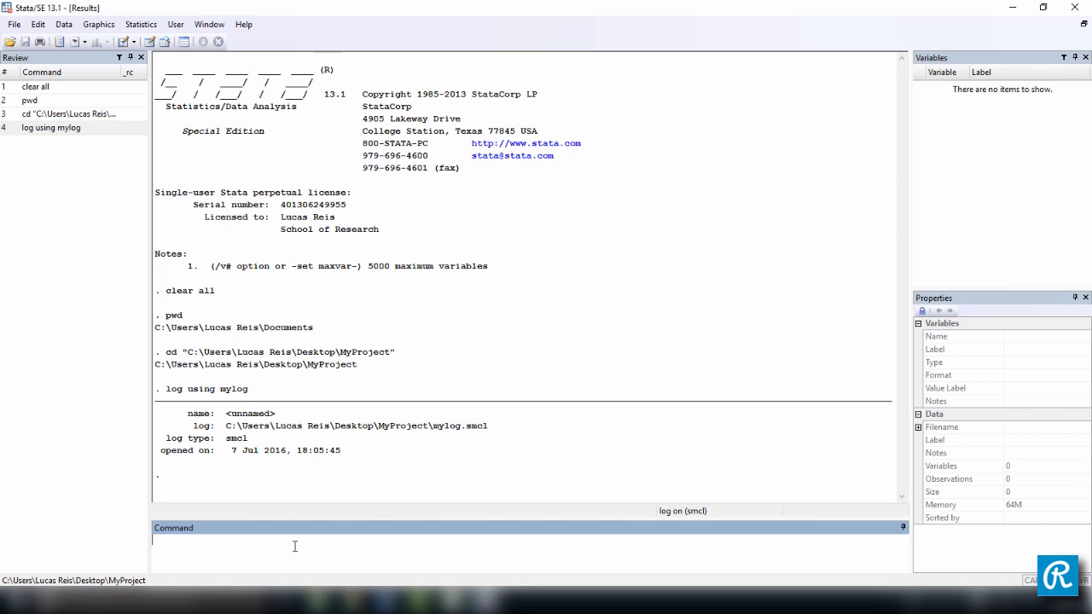
Step: Load the 1978 Automobile Data with sysuse auto
type("sy")
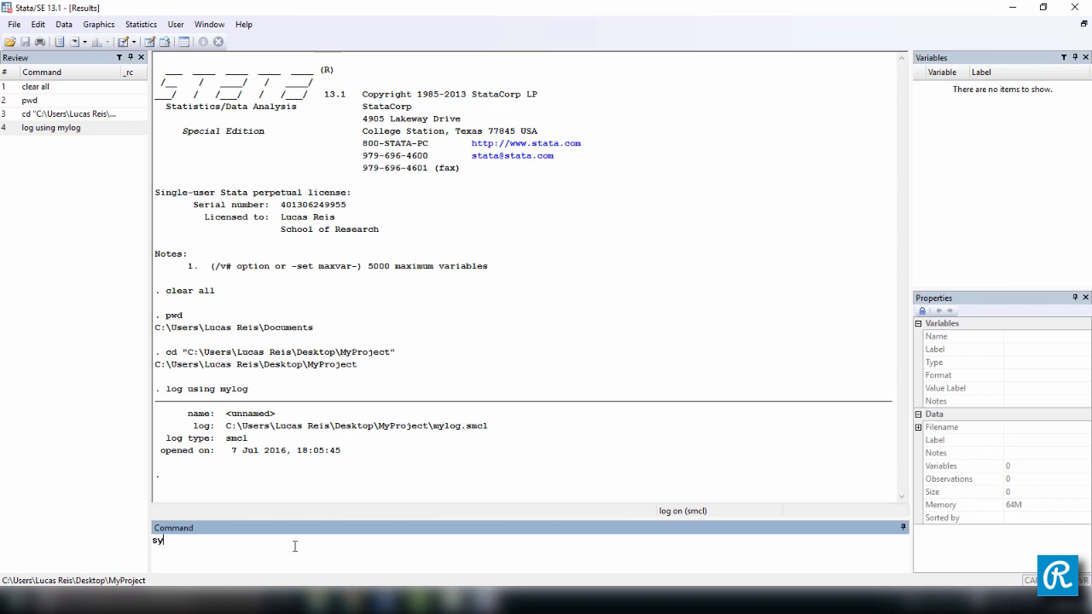
type("suse")
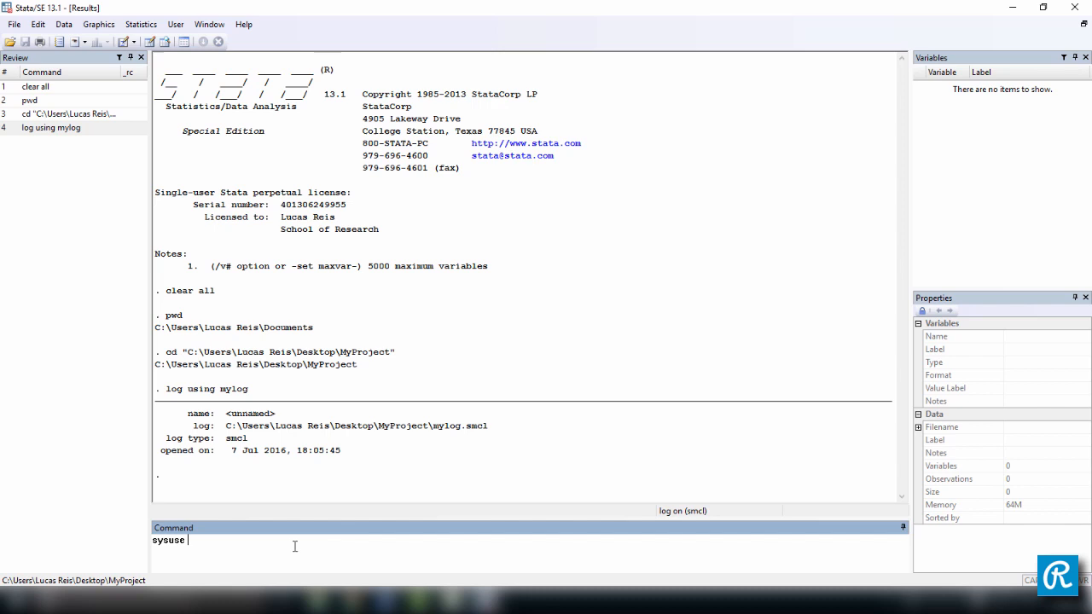
key("Return")
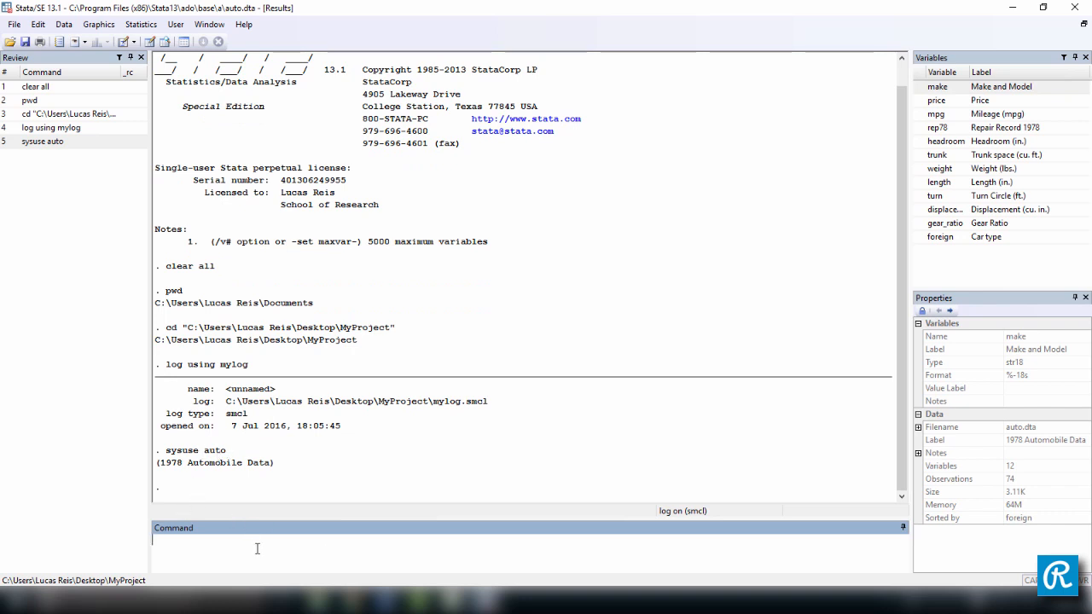
Step: Keep only make, price and mpg, then summarize those three variables
type("kepp")
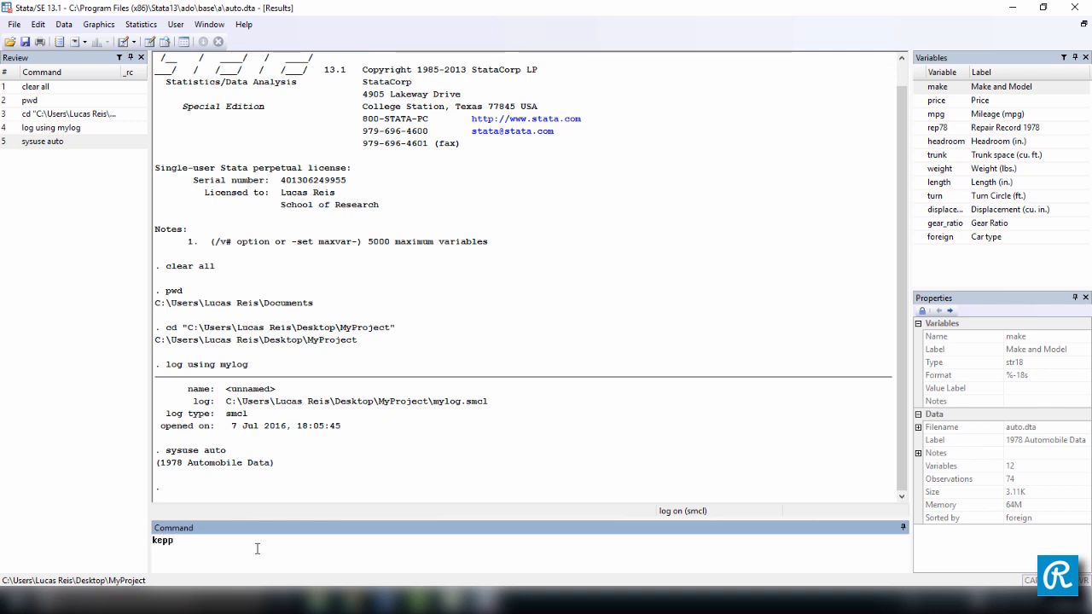
type("keep mak")
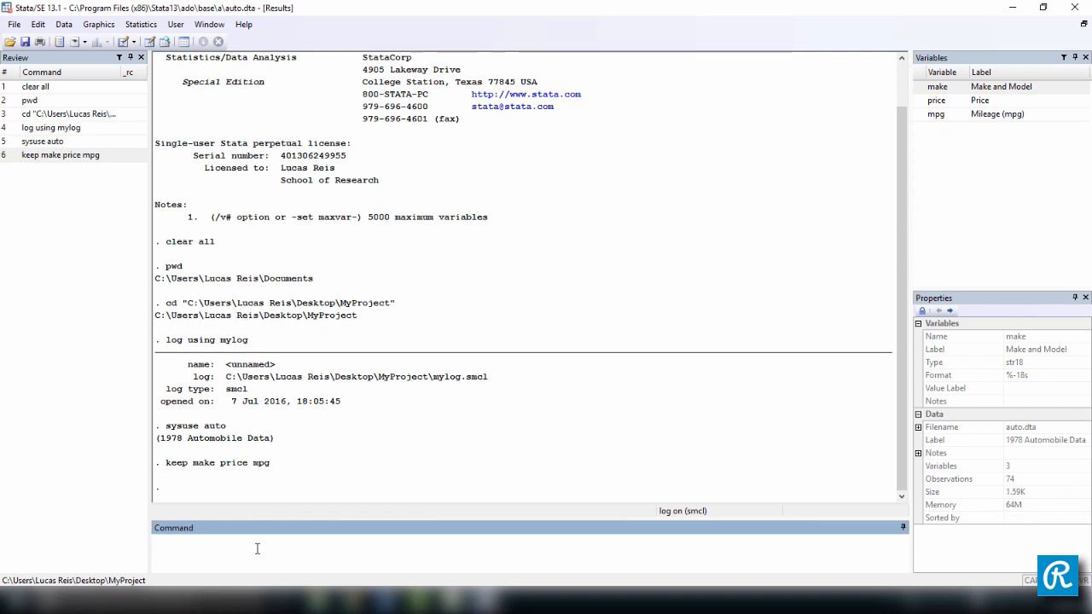
type("sum")
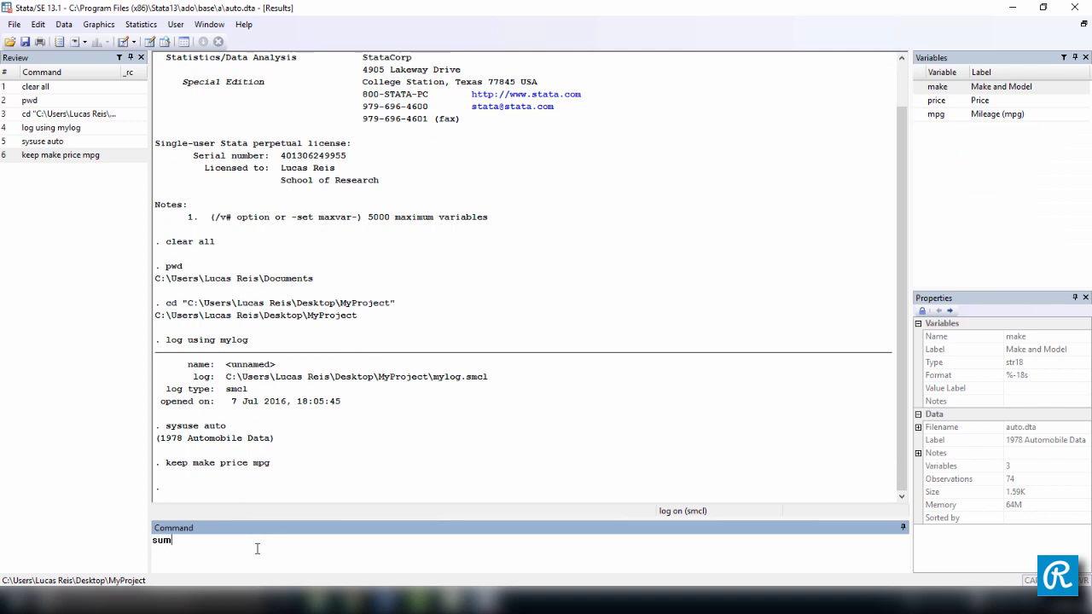
type("marize")
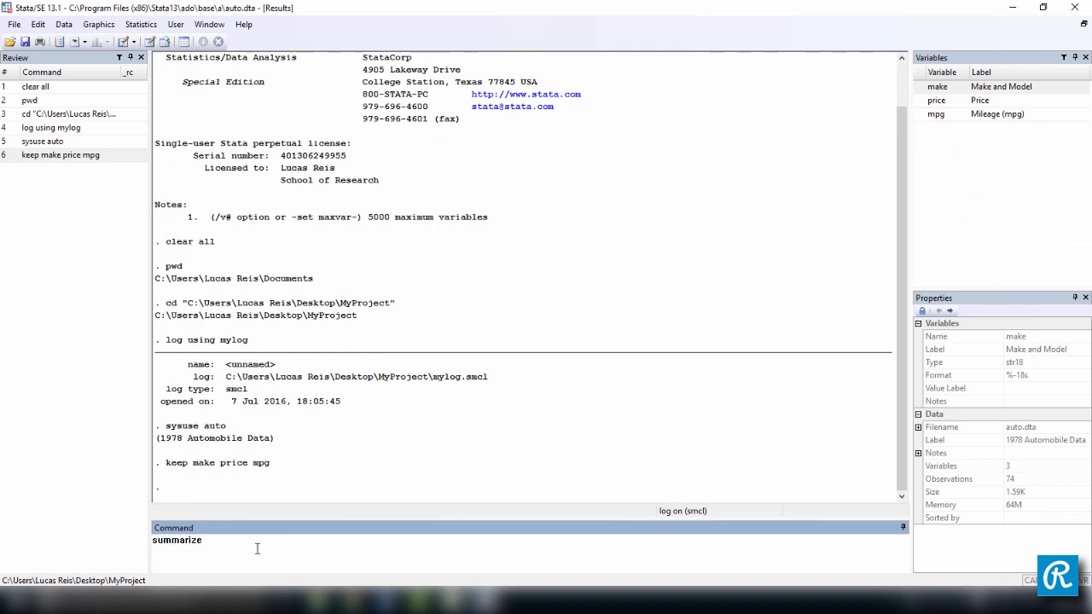
key("Return")
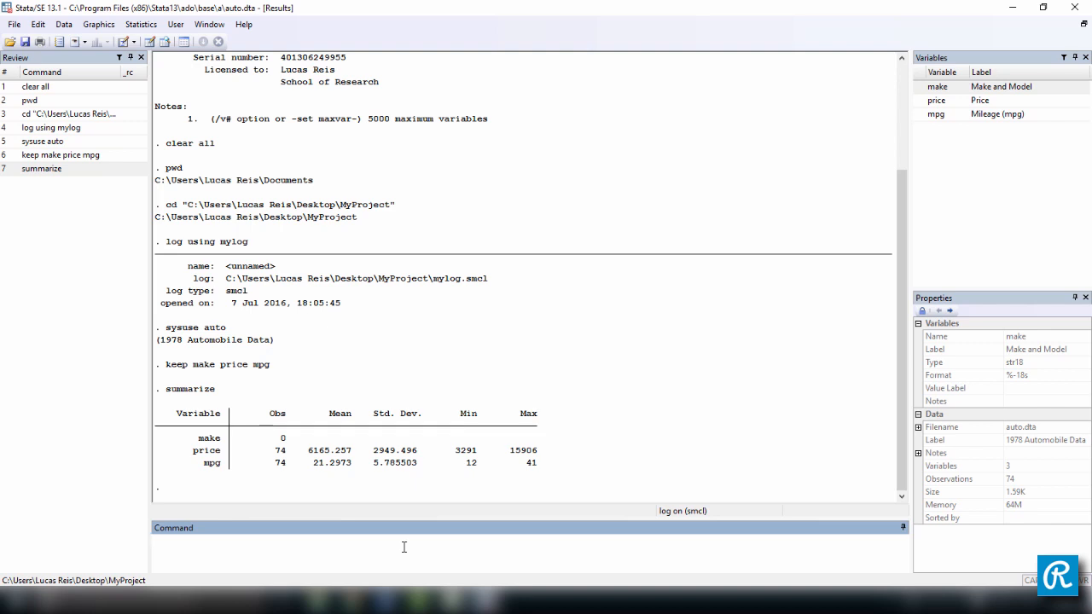
Step: Run 'log close' so mylog.smcl stops recording
type("log cl")
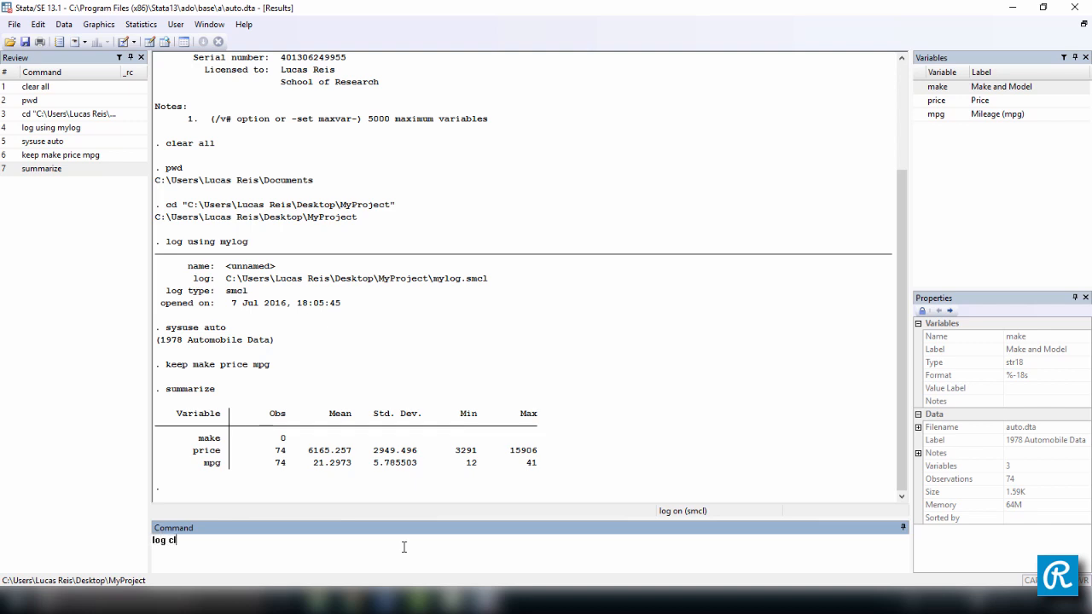
key("Return")
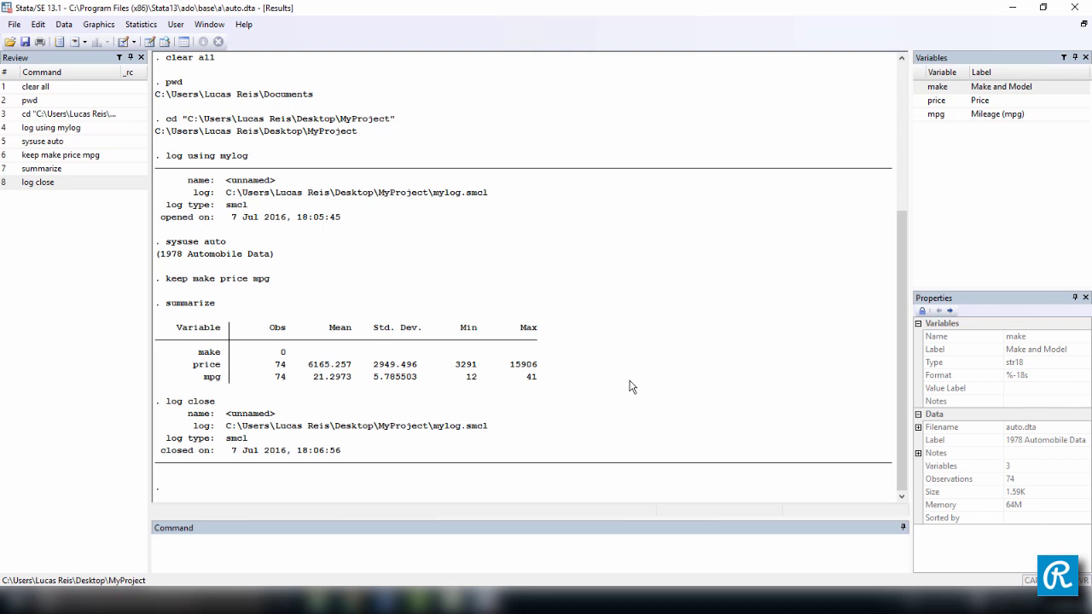
mouse_move(157, 157)
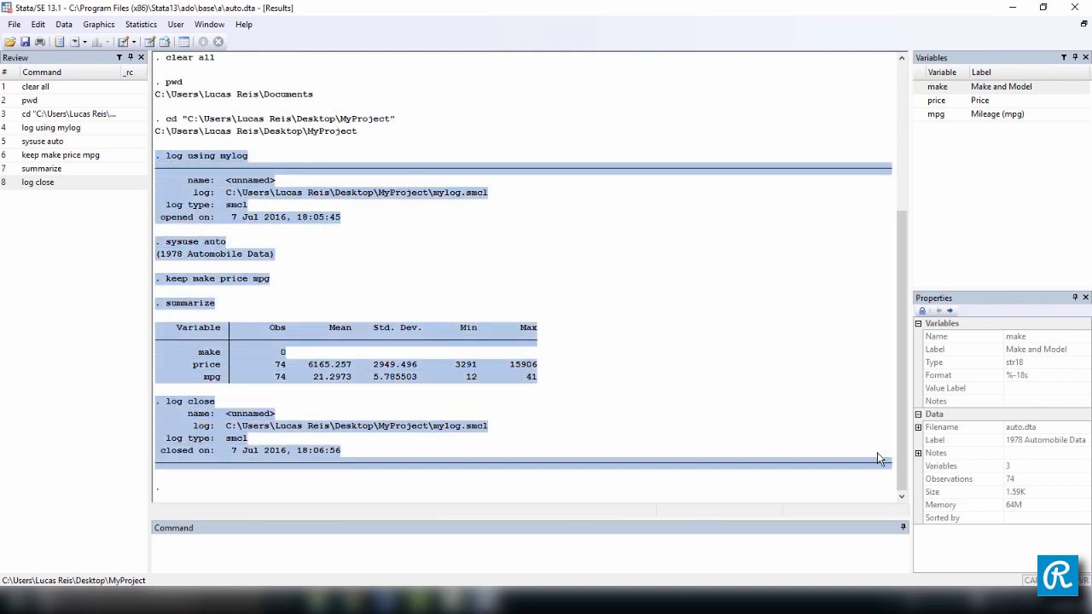
left_click(287, 204)
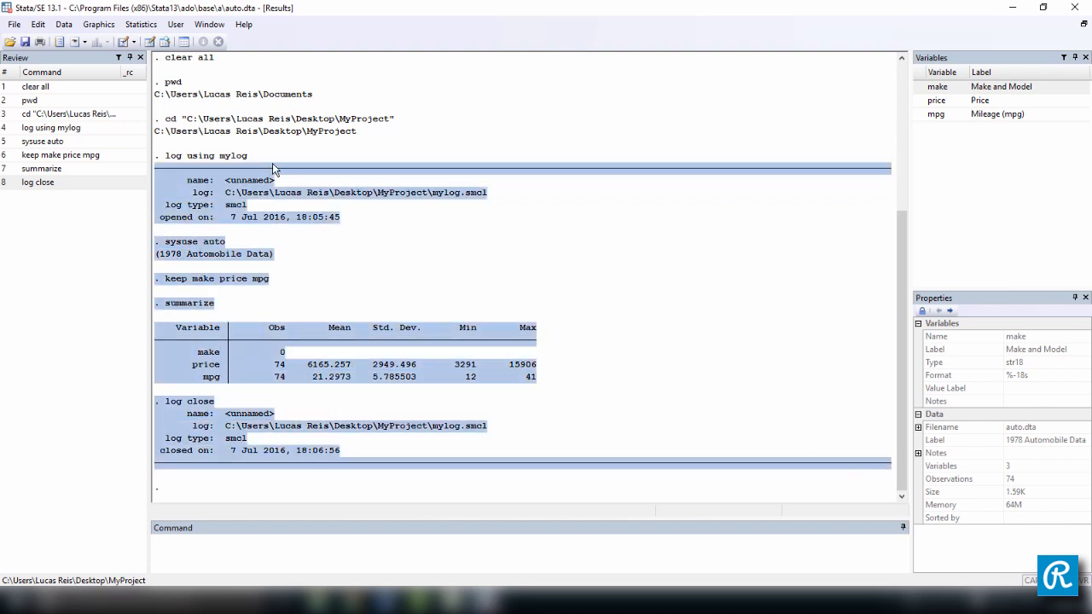
mouse_move(317, 435)
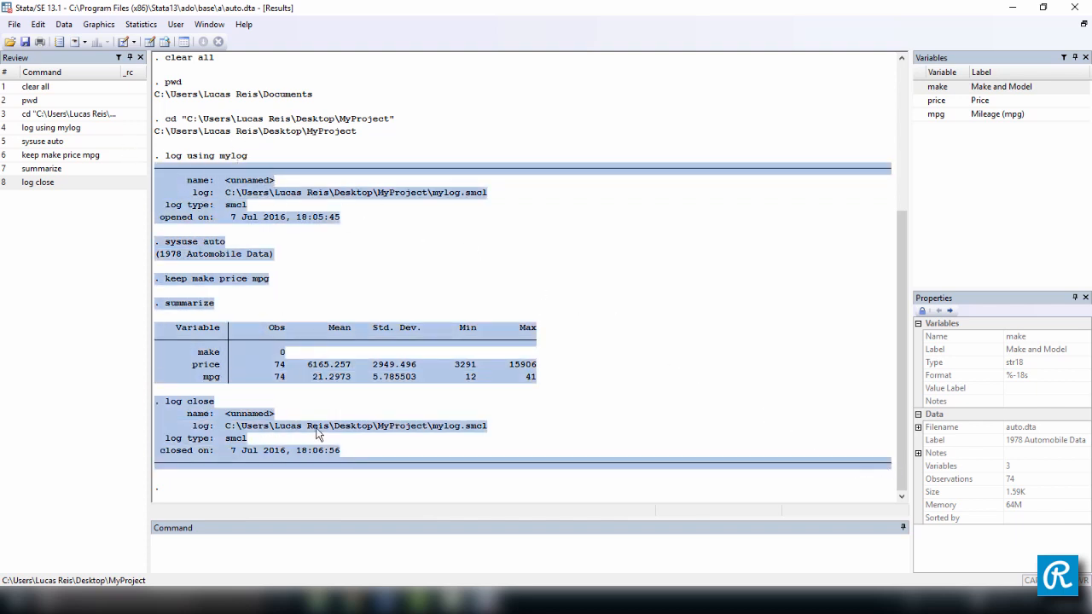
mouse_move(246, 467)
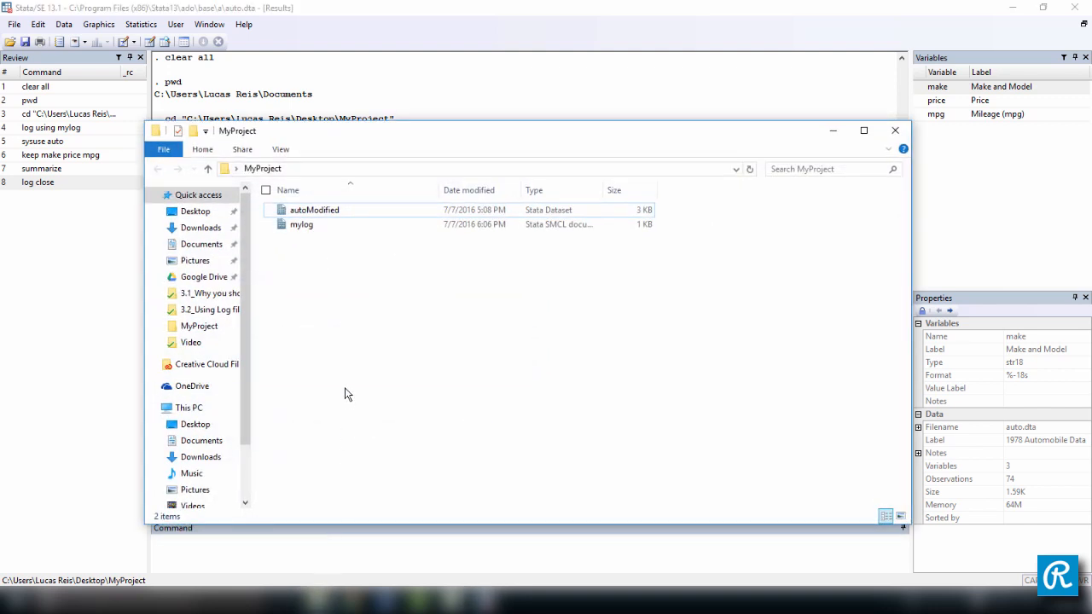
mouse_move(304, 224)
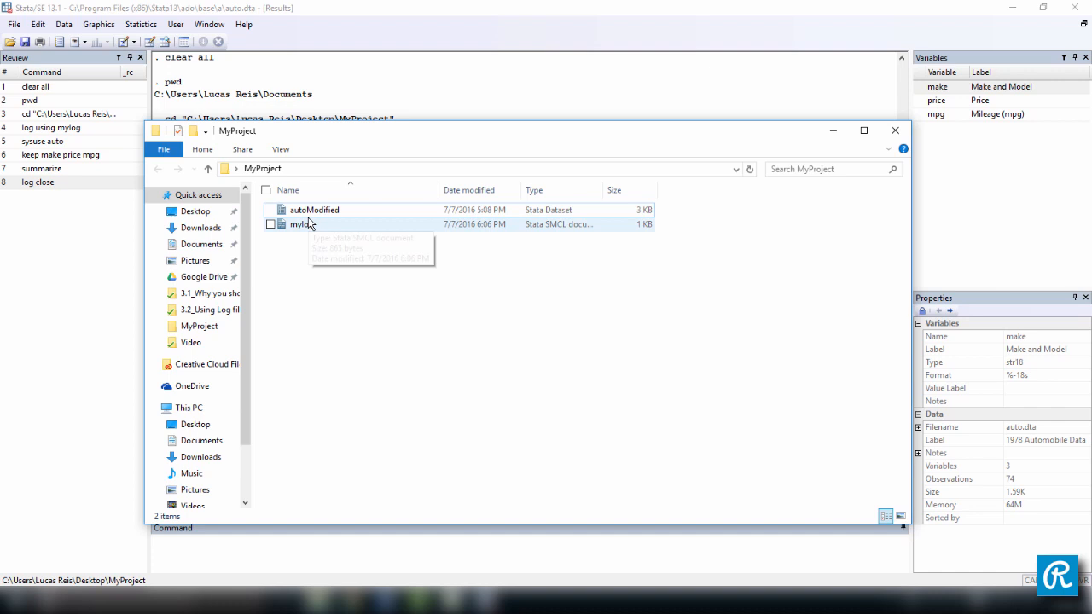
Step: Open mylog.smcl from the MyProject folder in the Stata Viewer
left_click(301, 224)
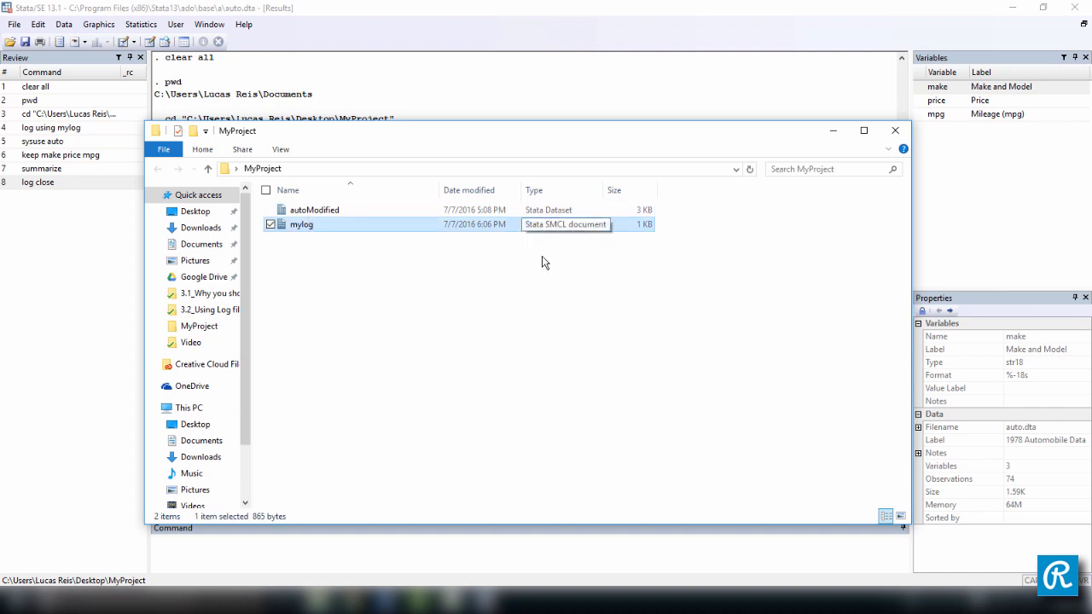
double_click(300, 224)
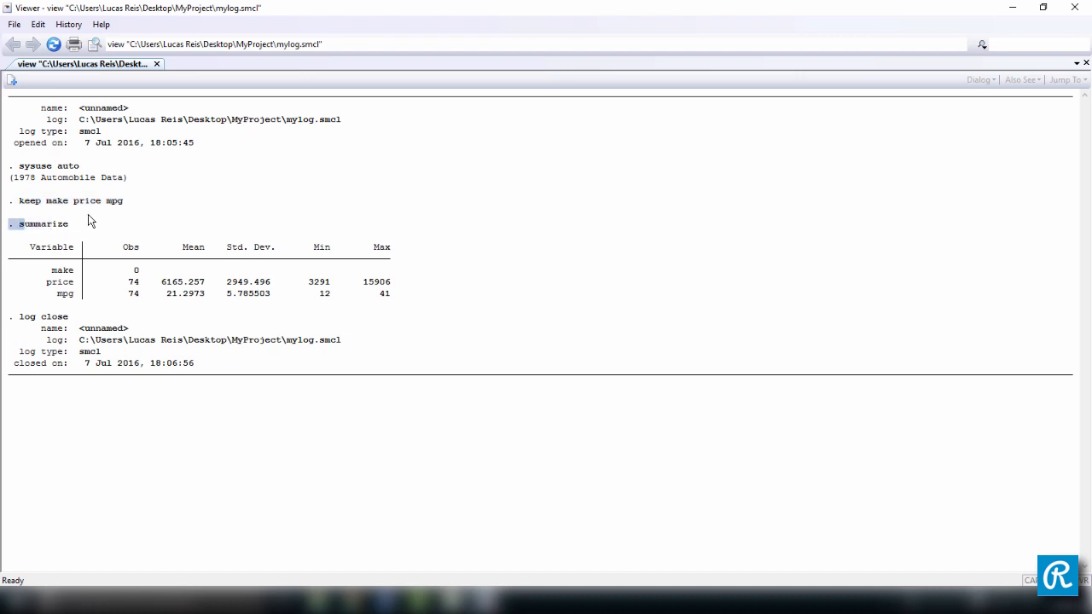
Step: Close the Viewer and return to Stata's main window
double_click(42, 223)
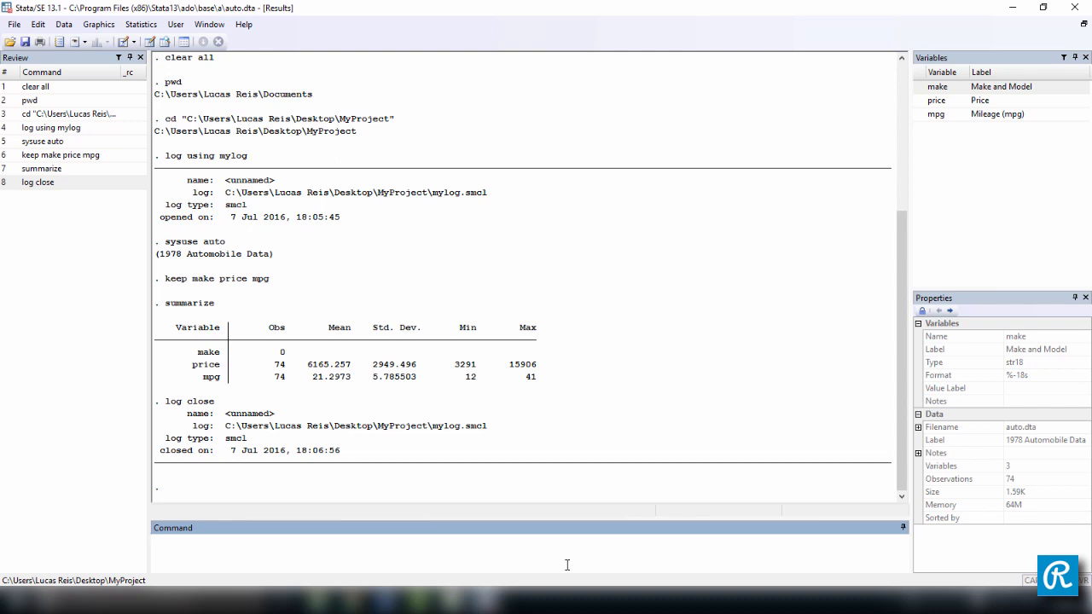
Step: Rerun 'log using mylog', getting error r(602) because mylog.smcl already exists
type("log")
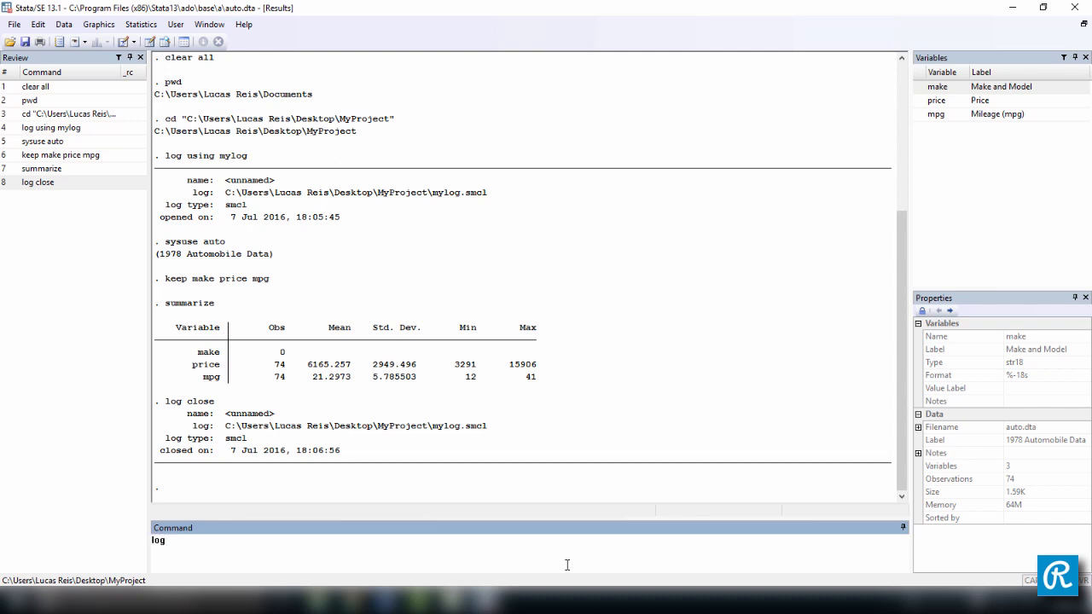
type("using my")
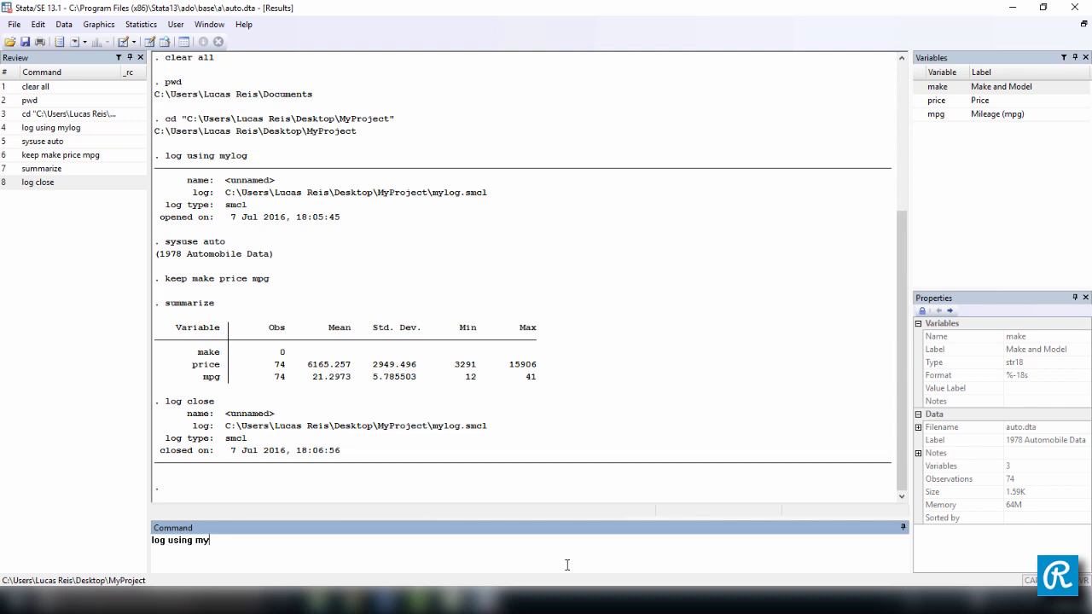
type("log")
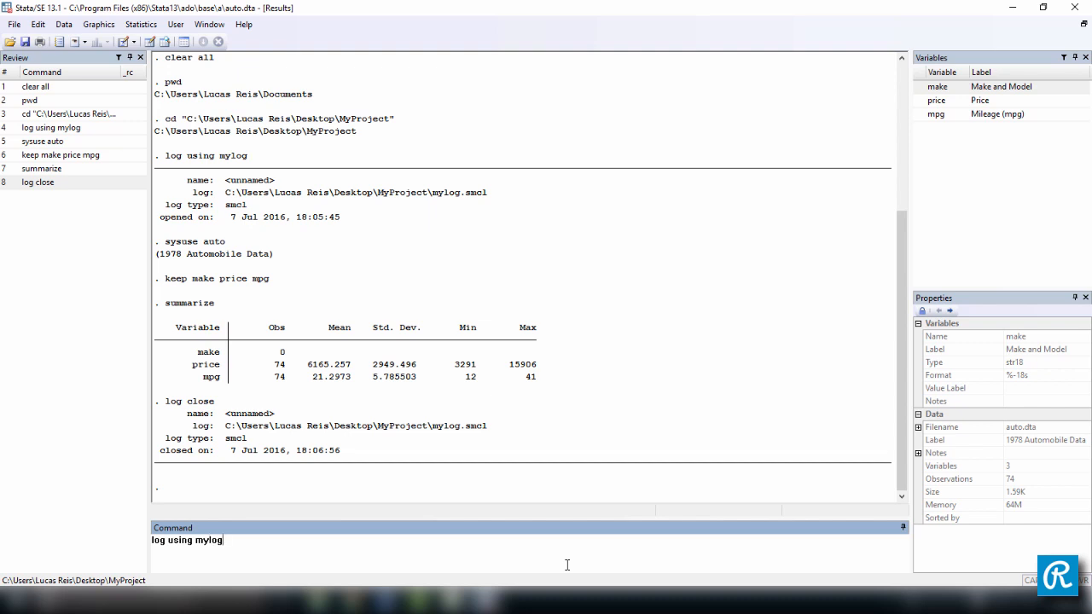
key("Return")
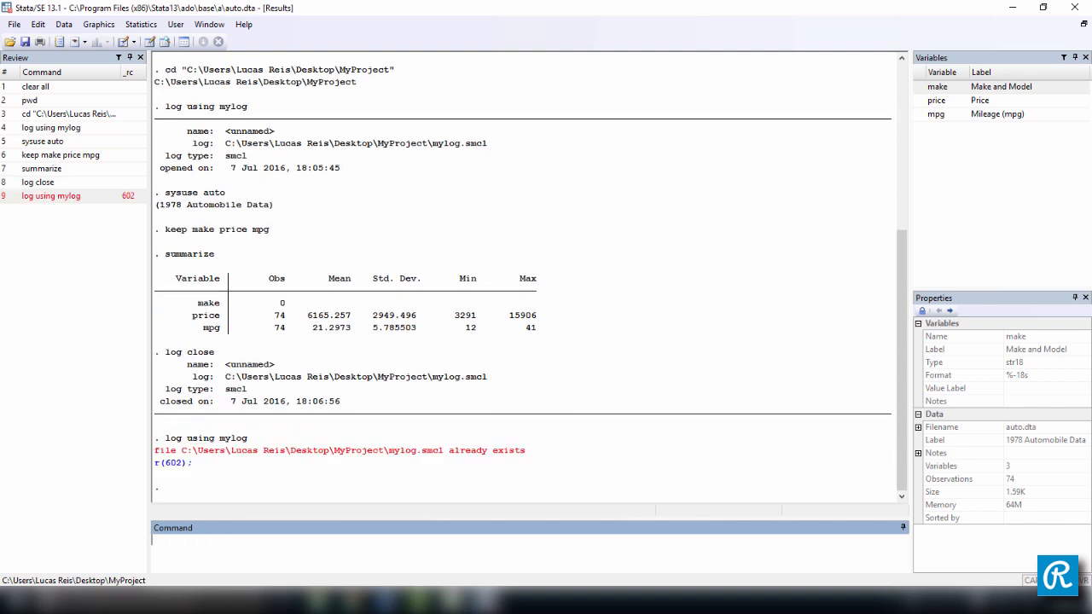
mouse_move(211, 450)
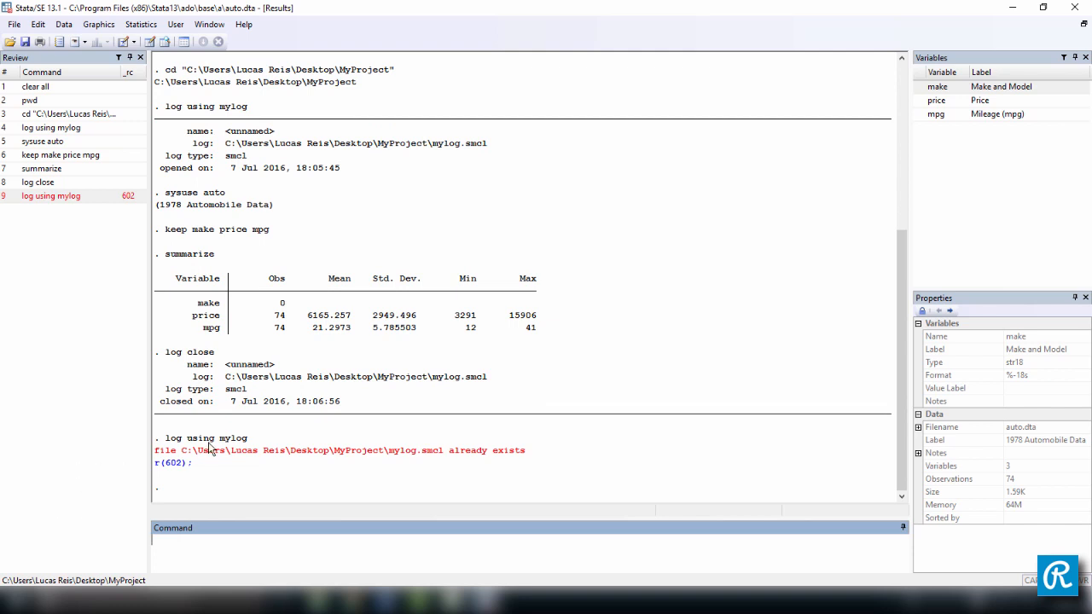
mouse_move(256, 449)
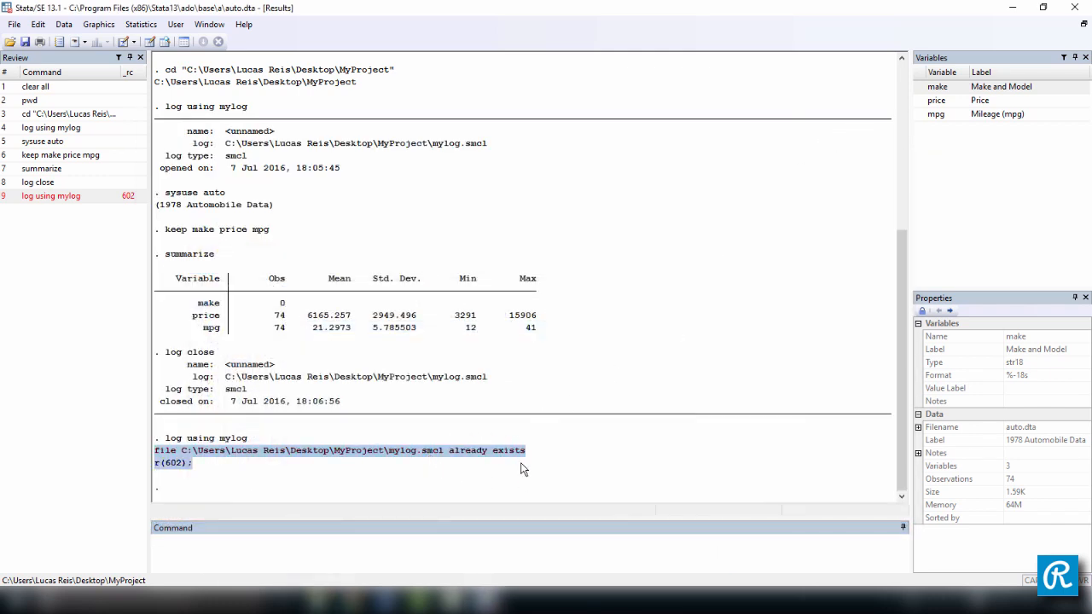
left_click(464, 550)
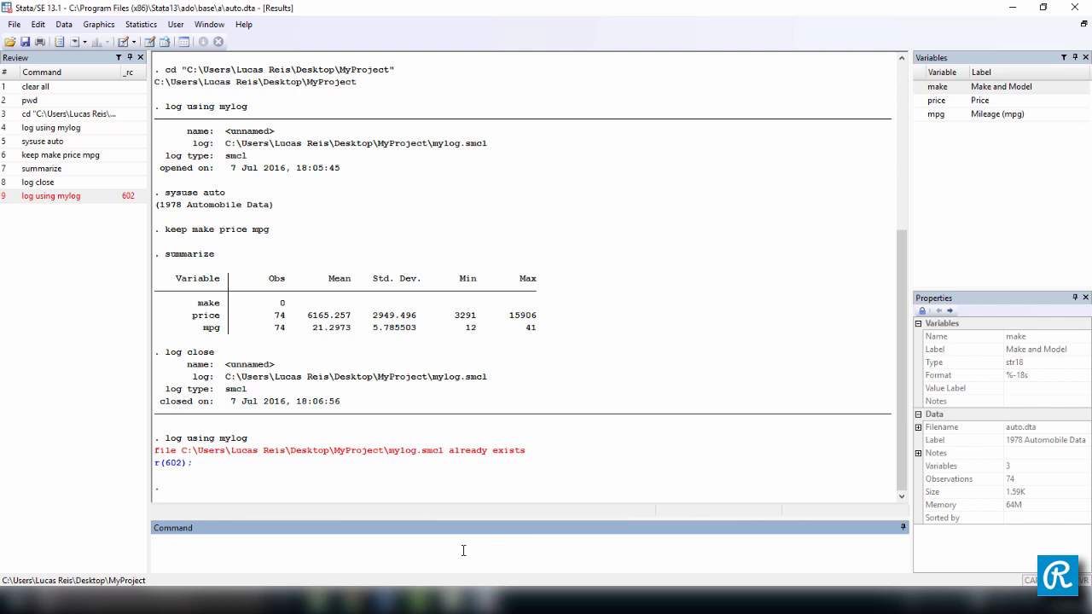
Step: Reopen the log with 'log using mylog, replace' to overwrite the old file
type("log using m")
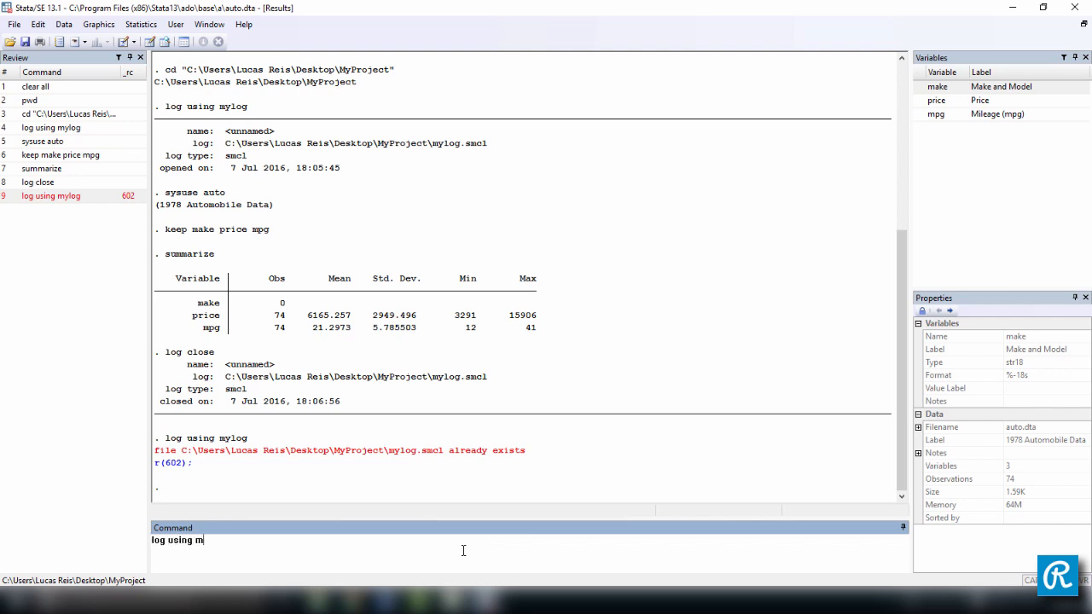
type("ylog")
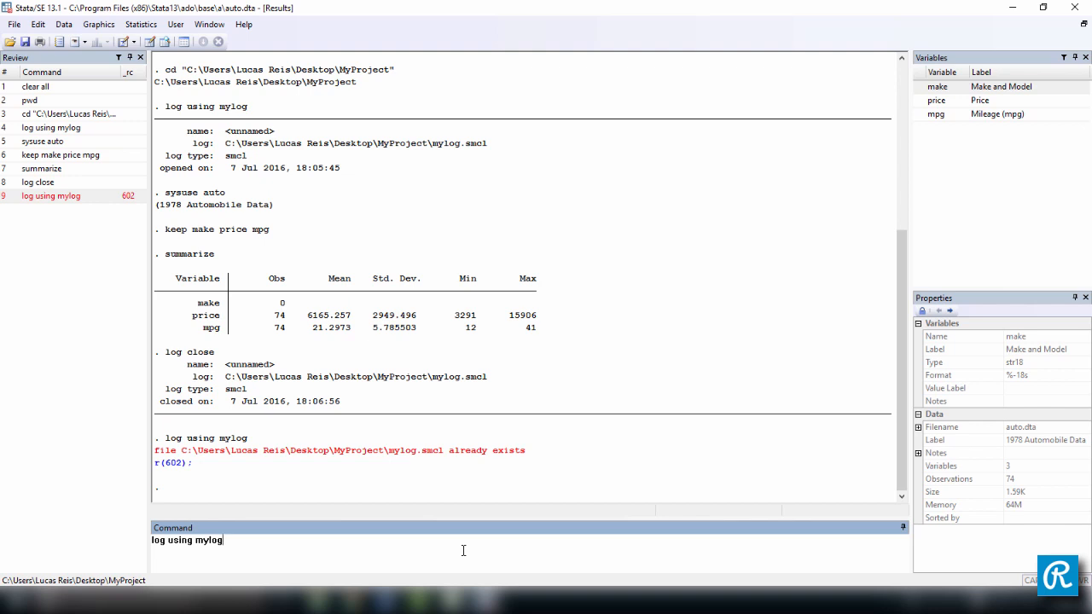
type(",")
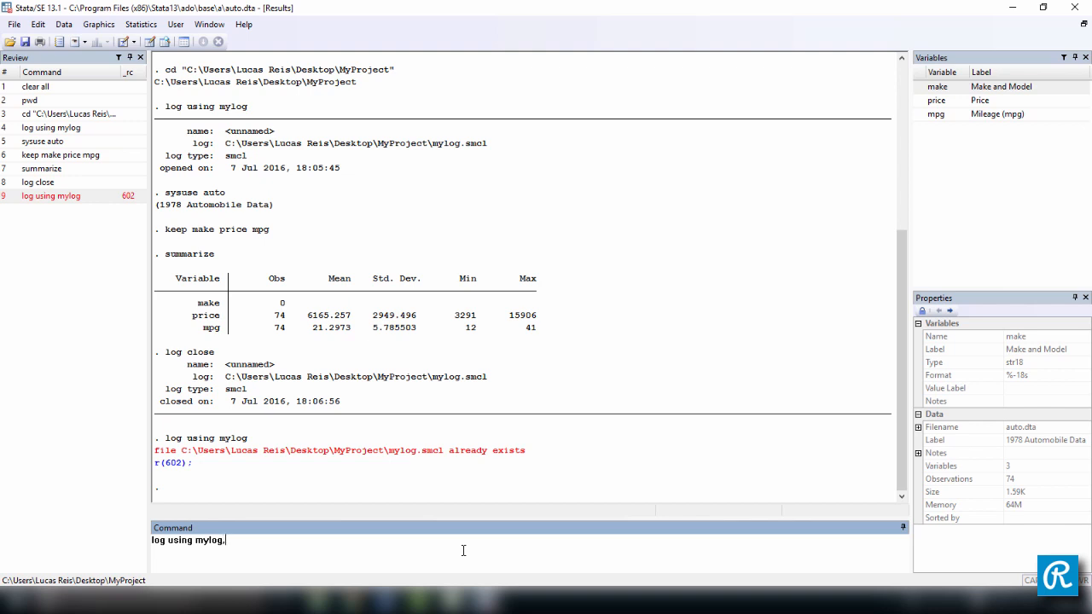
type("replace")
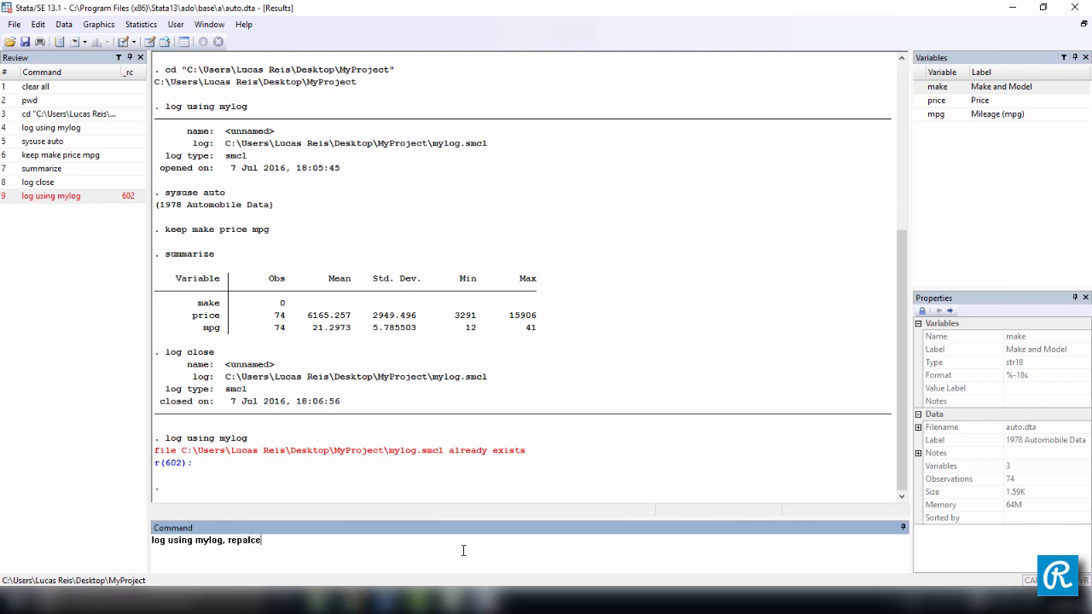
type("a")
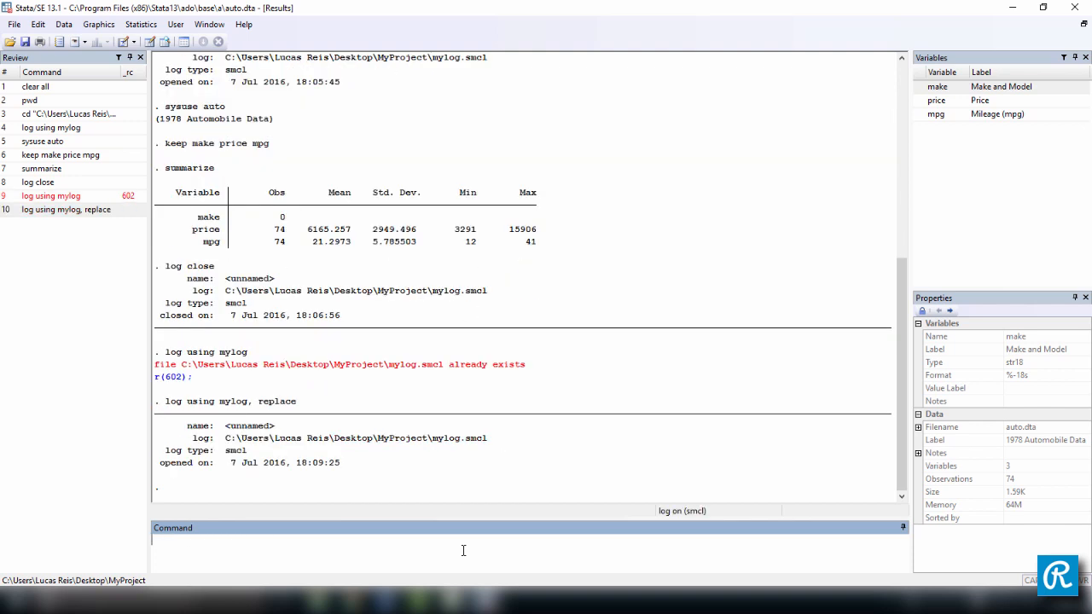
Step: Run 'clear all' to empty memory, then 'log close' to finish the log
type("clear all")
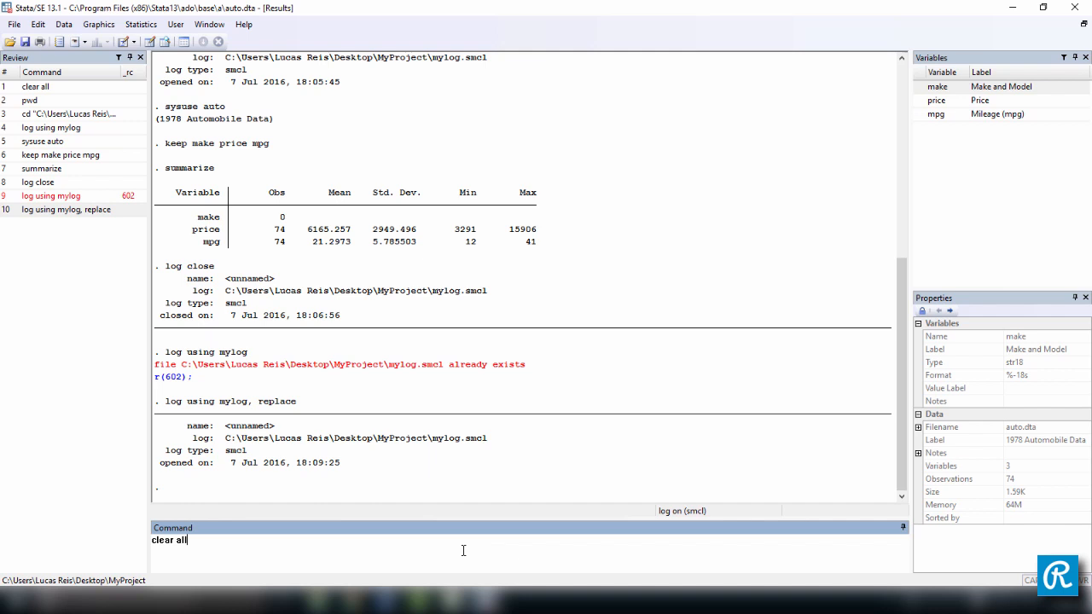
key("Return")
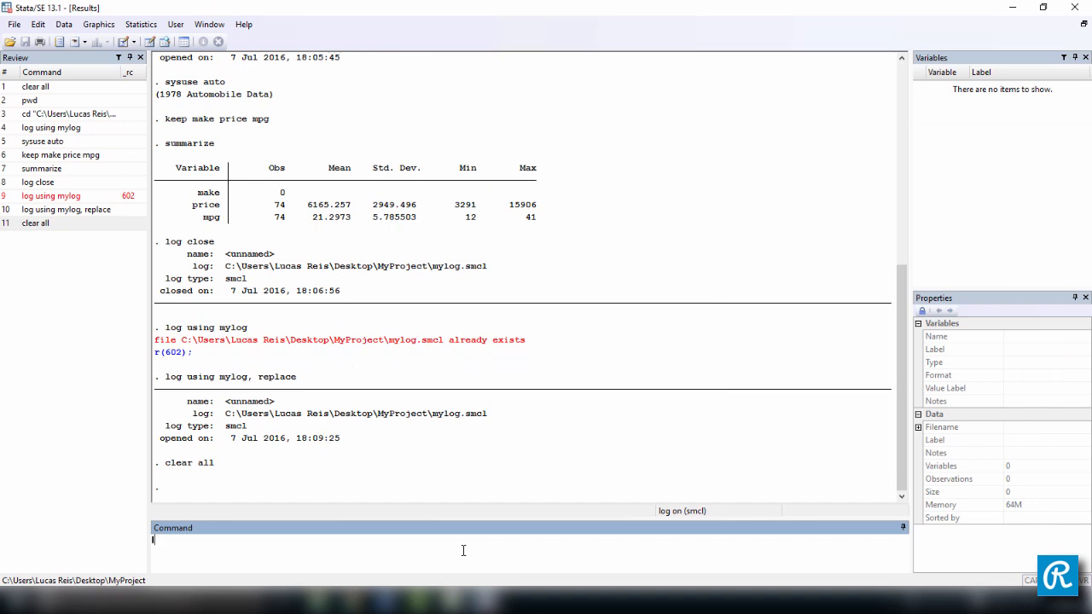
type("log close")
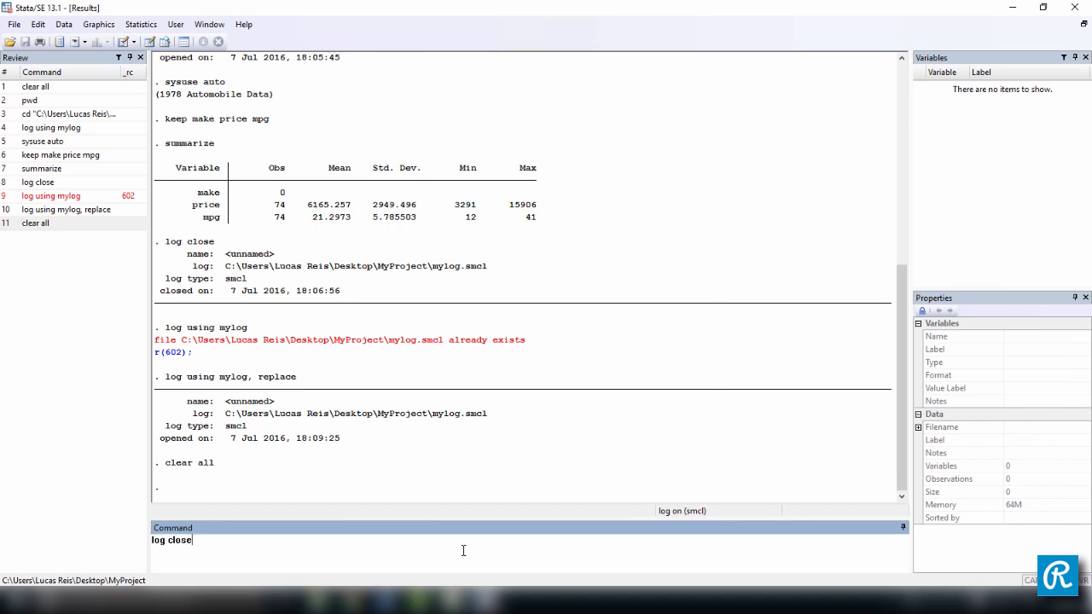
key("Return")
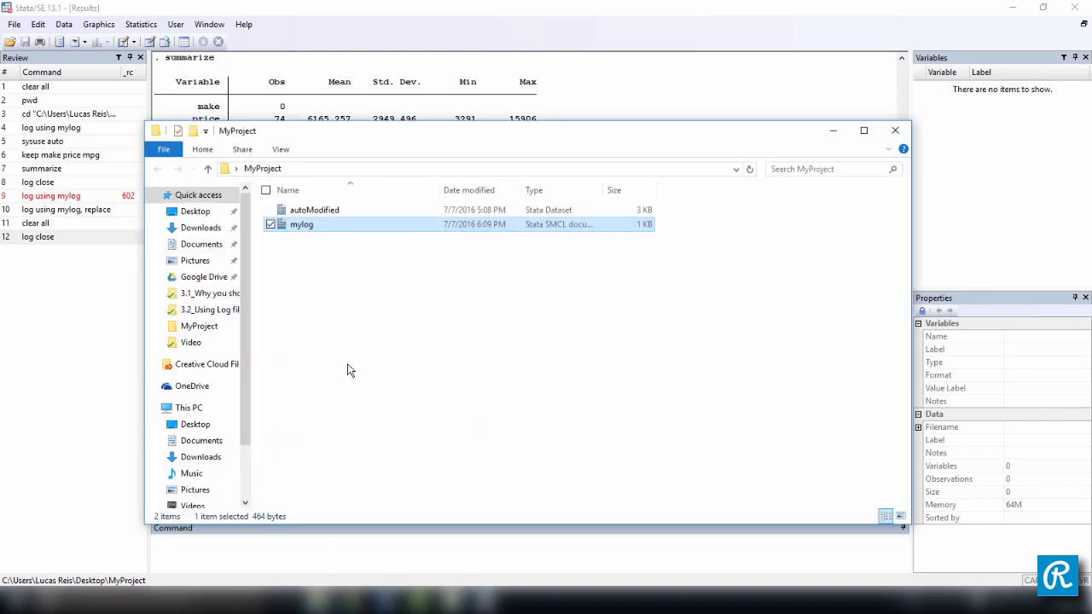
mouse_move(323, 229)
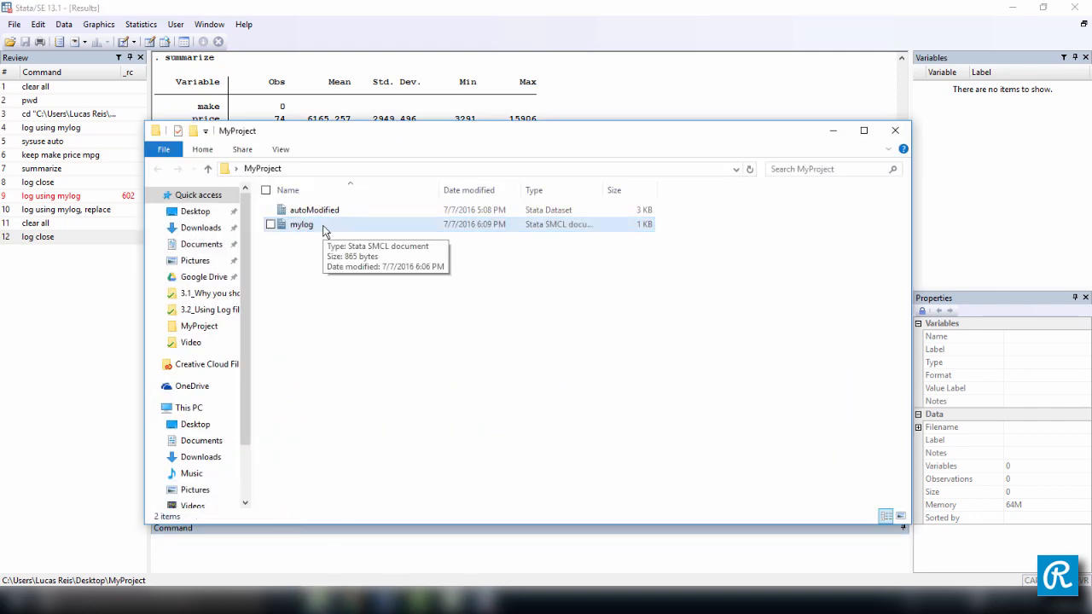
Step: Open the overwritten mylog.smcl in the Viewer to check its new contents
double_click(300, 224)
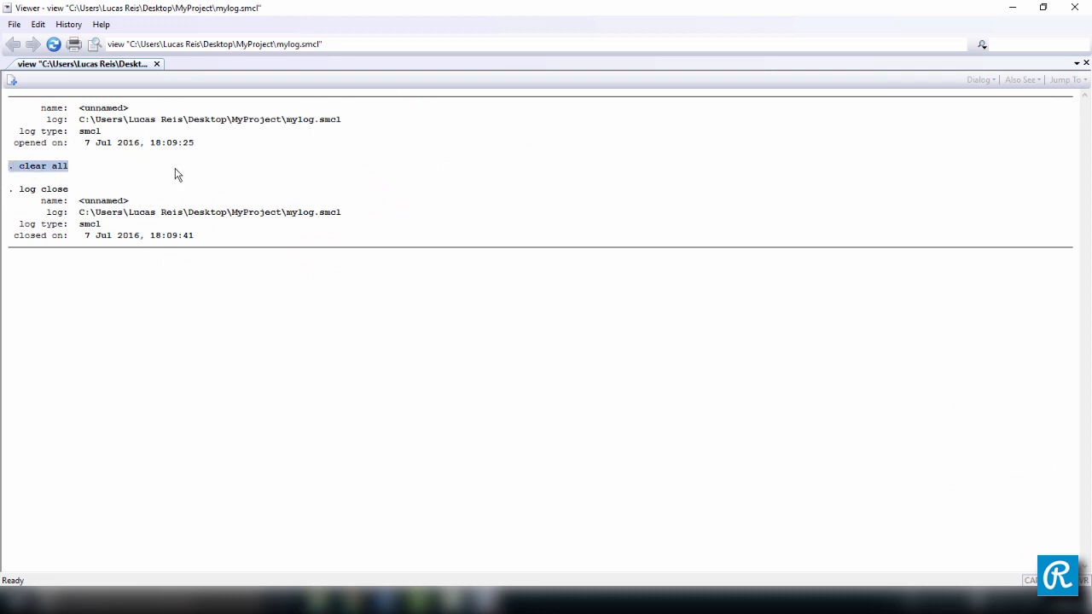
mouse_move(280, 58)
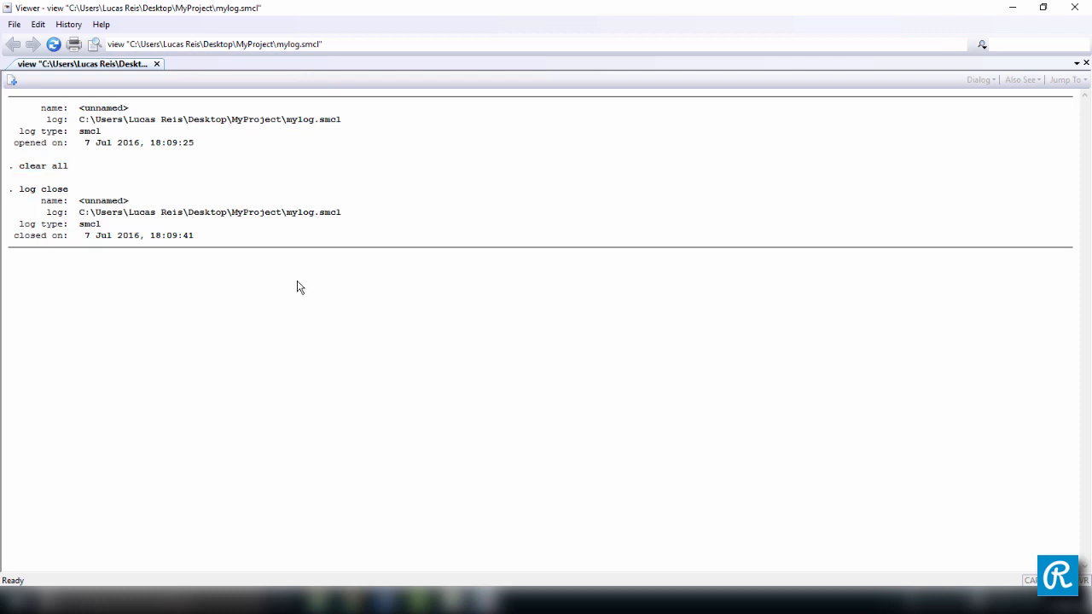
mouse_move(466, 511)
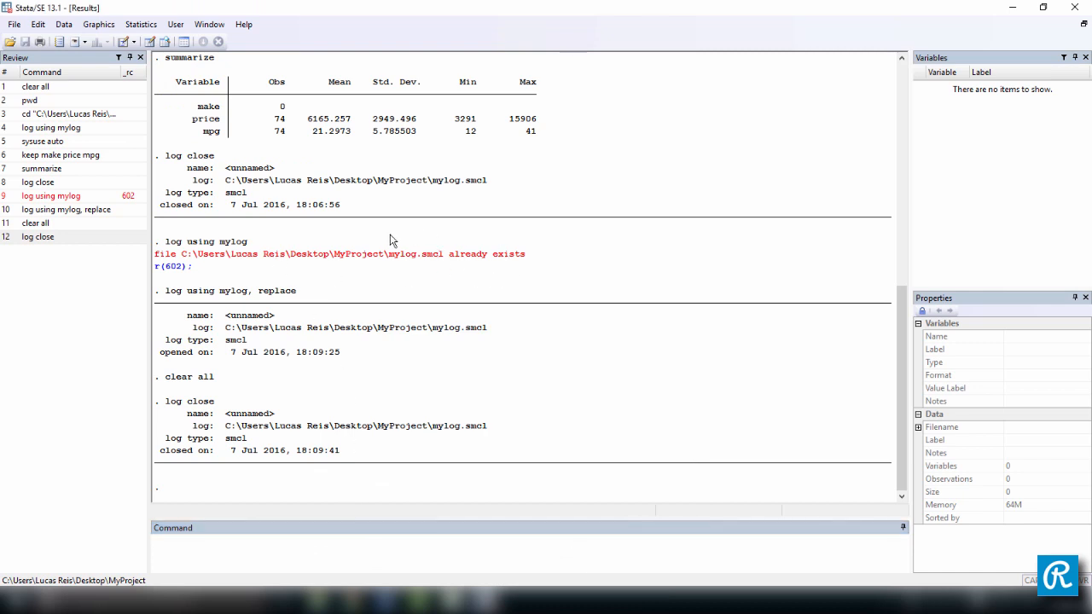
mouse_move(533, 266)
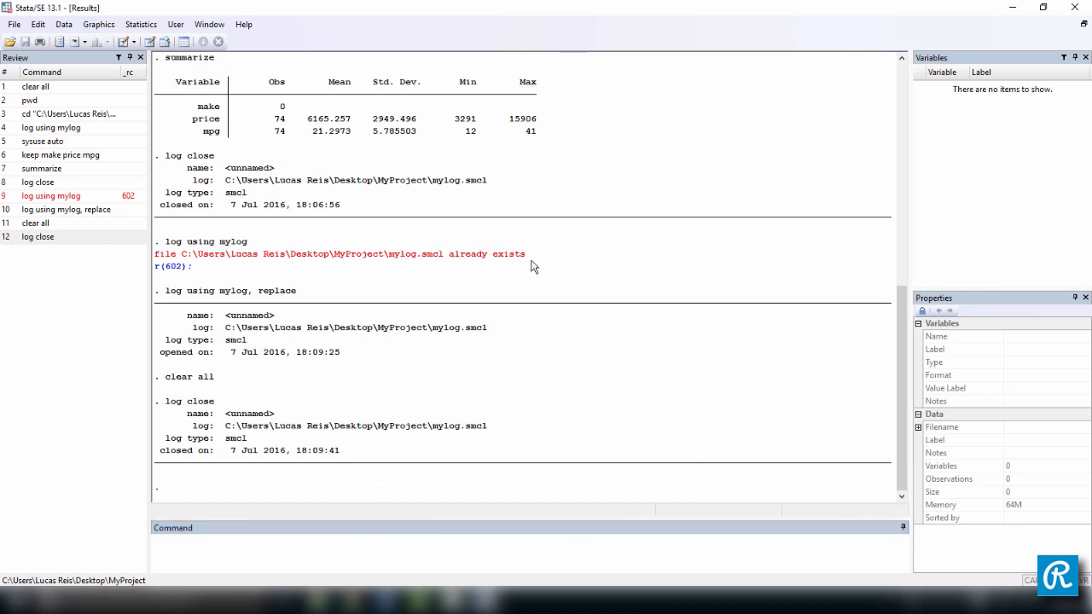
mouse_move(335, 380)
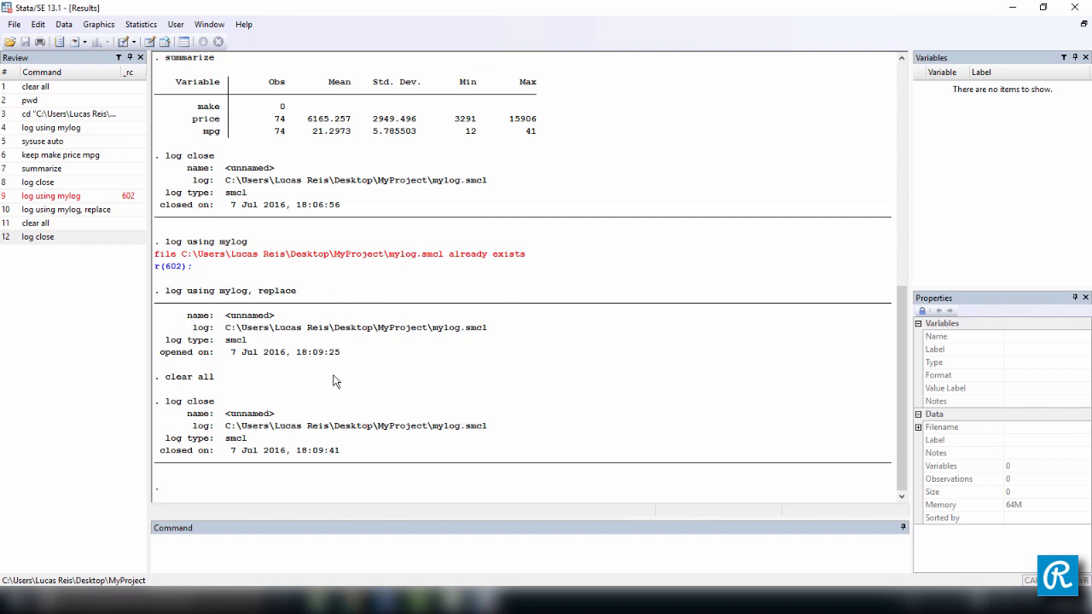
double_click(277, 290)
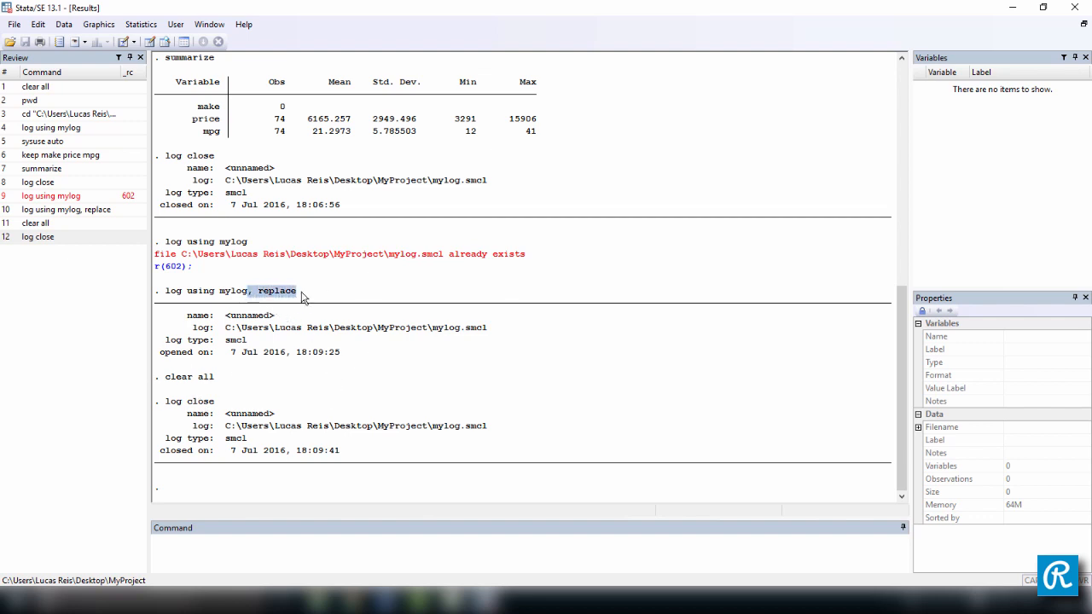
mouse_move(198, 299)
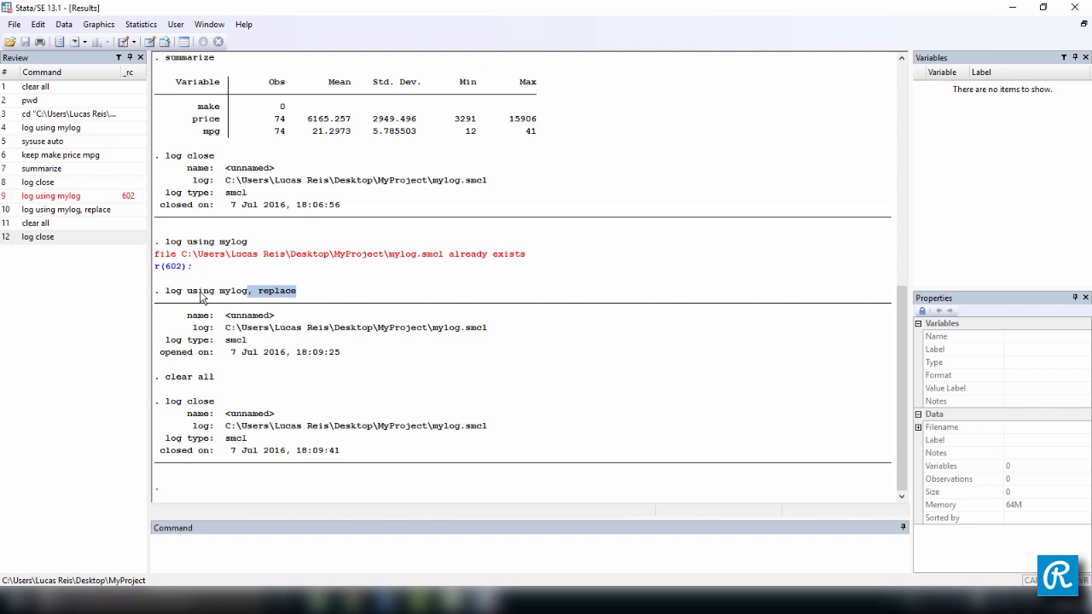
mouse_move(303, 400)
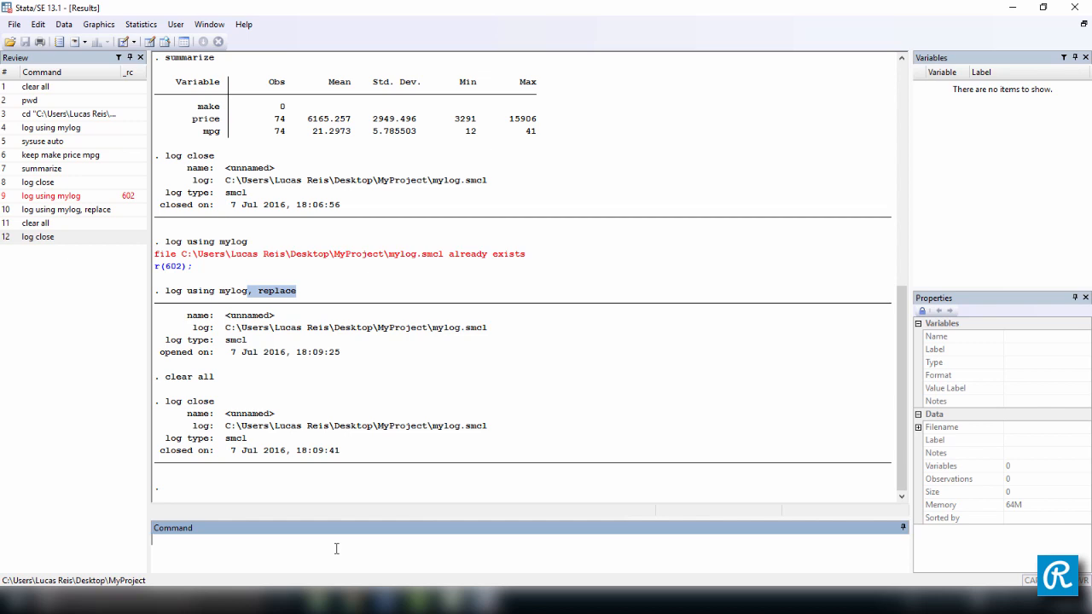
mouse_move(273, 543)
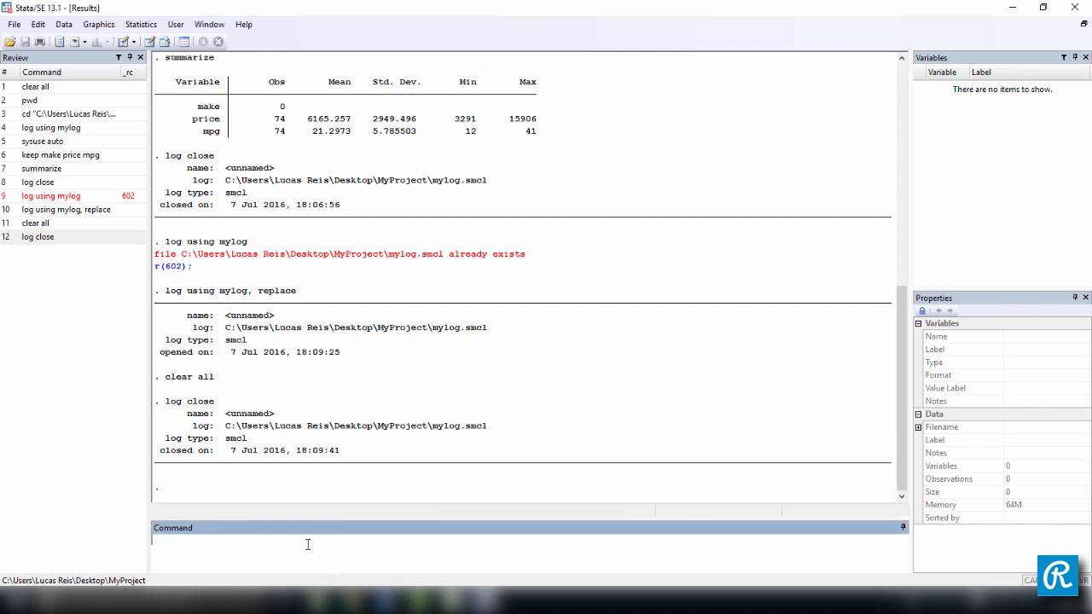
mouse_move(235, 350)
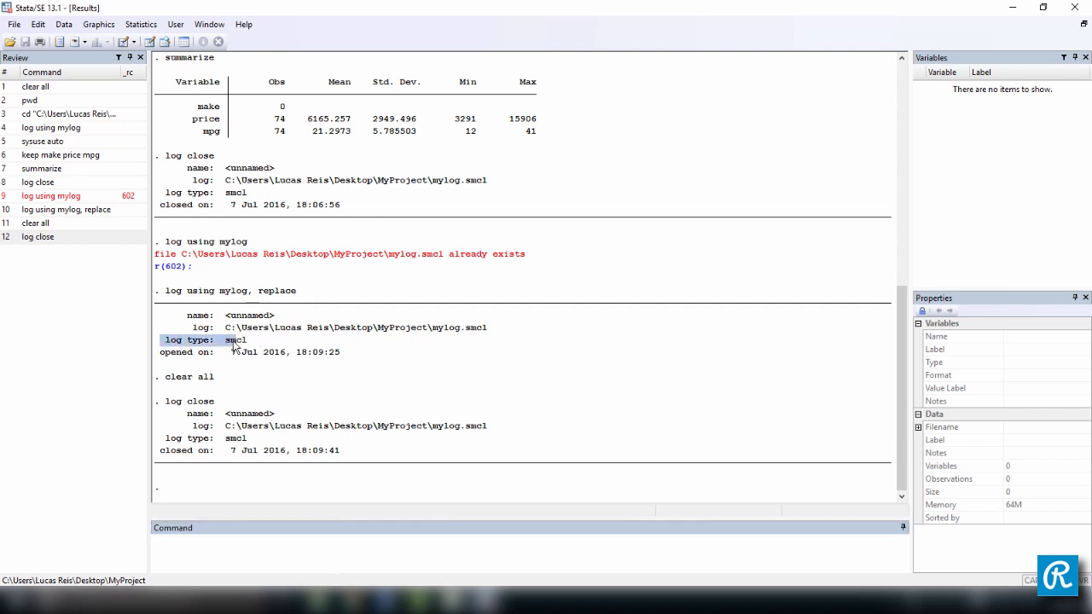
mouse_move(273, 372)
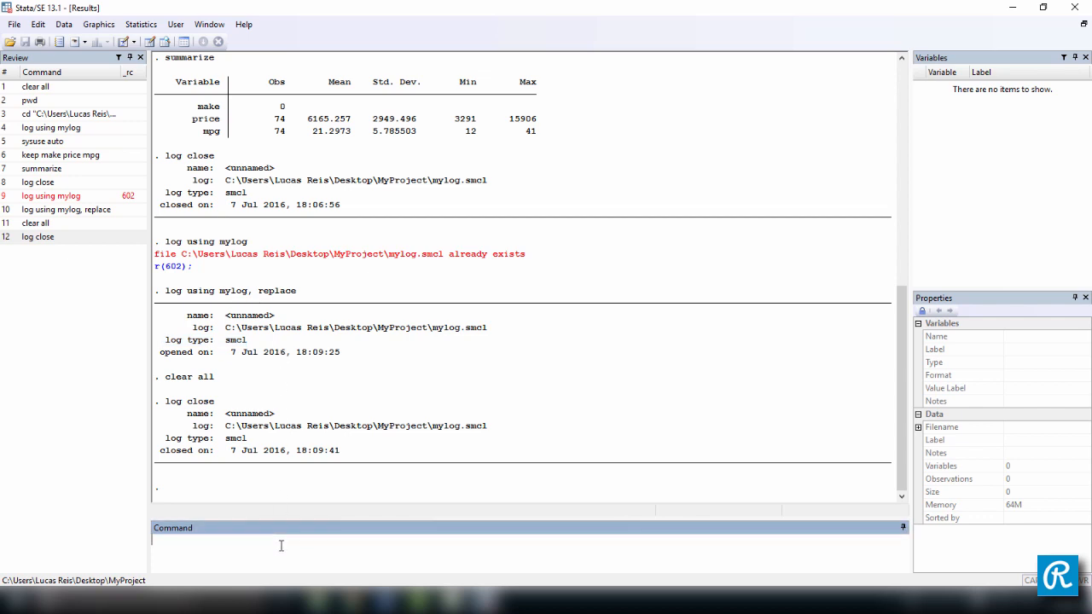
Step: Start a plain-text log with 'log using mylog.log, replace'
type("log us")
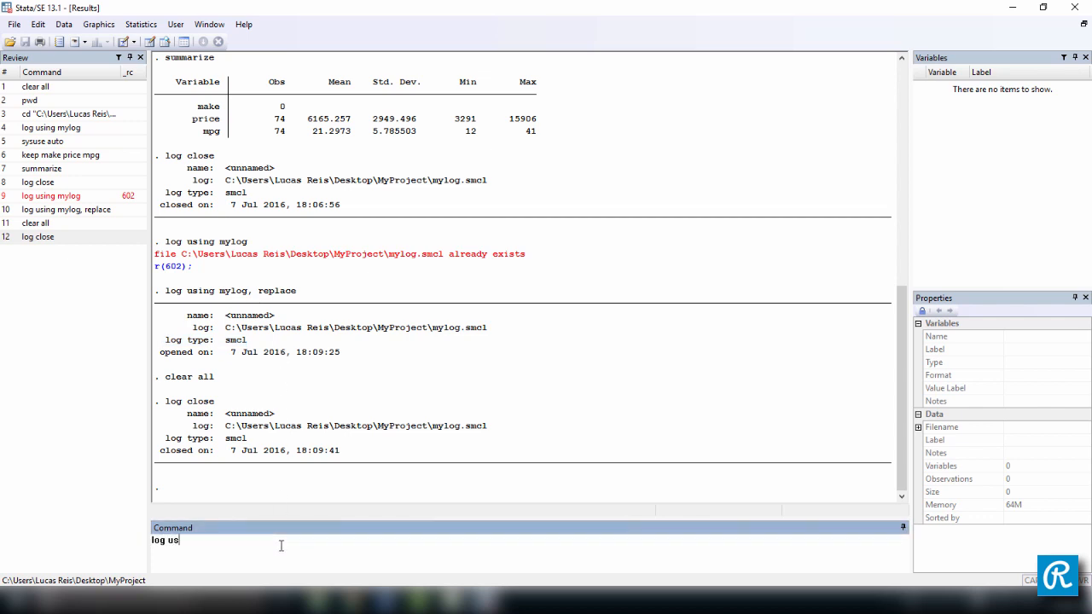
type("ing mylog")
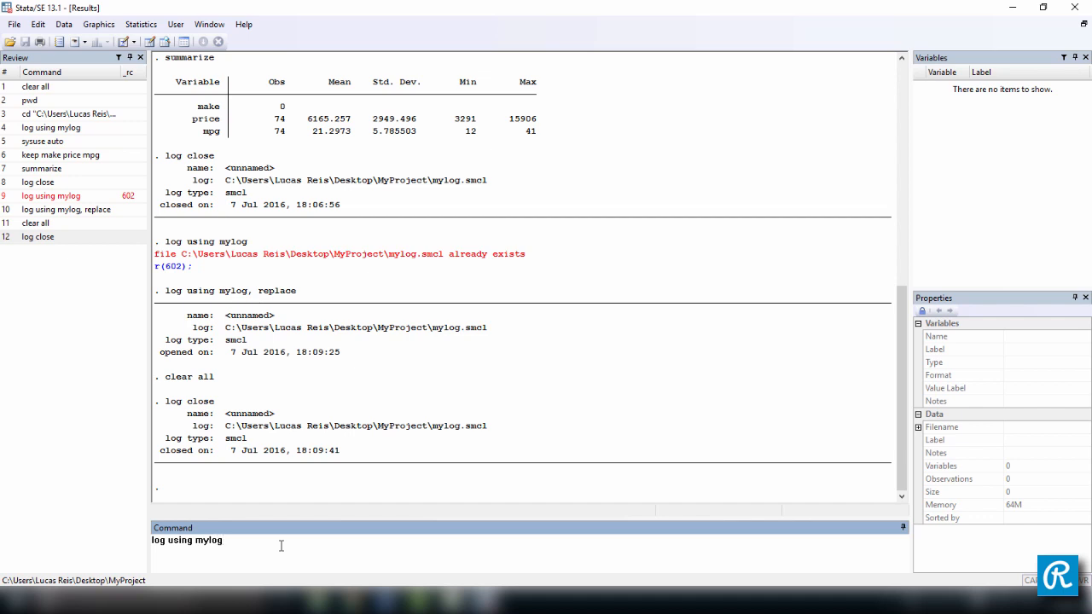
type(".log")
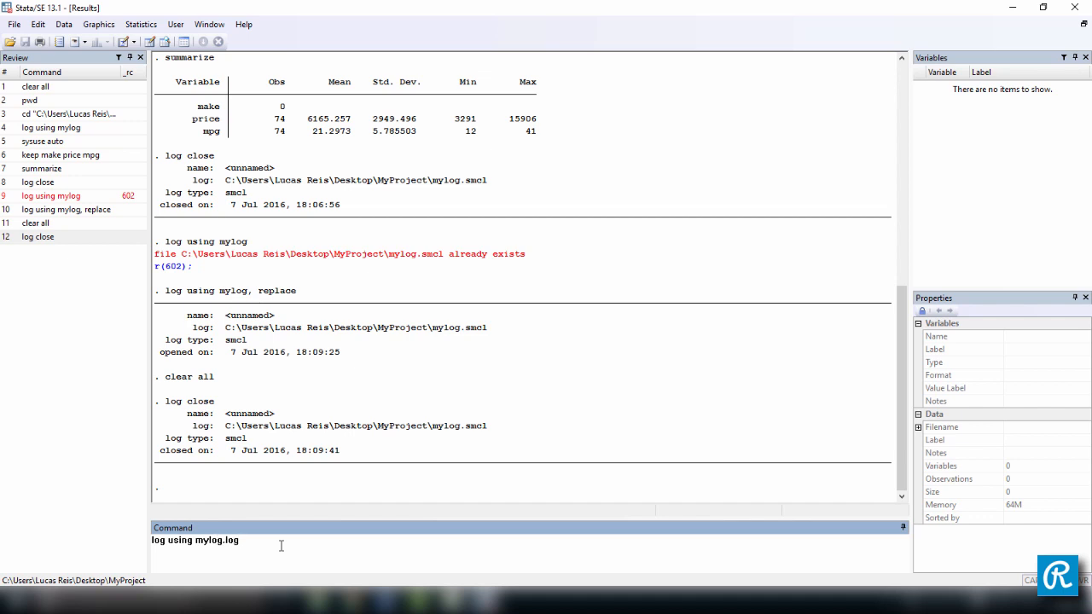
type(", replace")
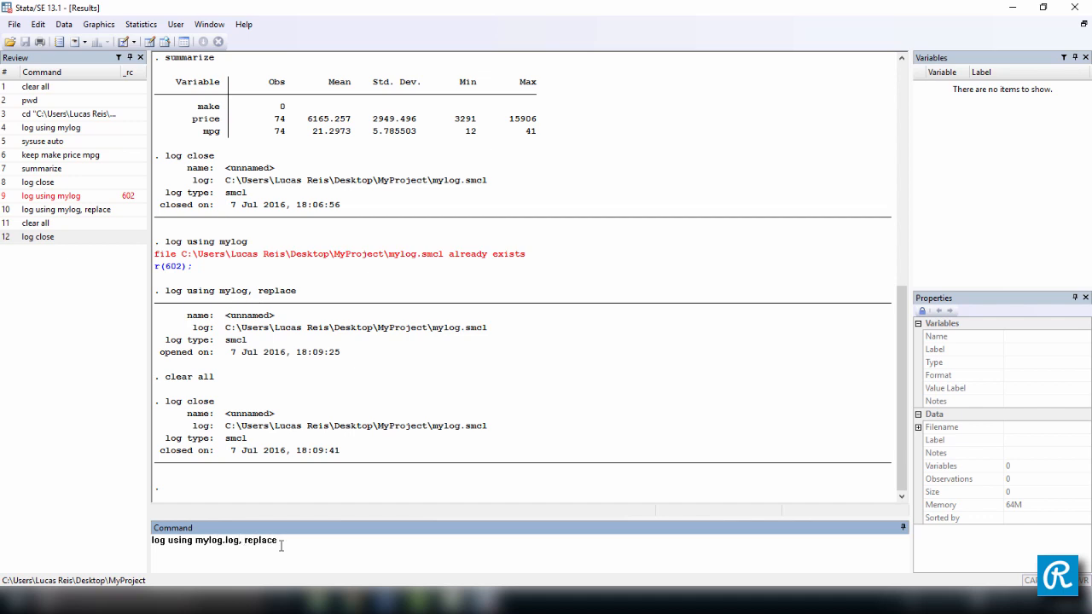
key("Return")
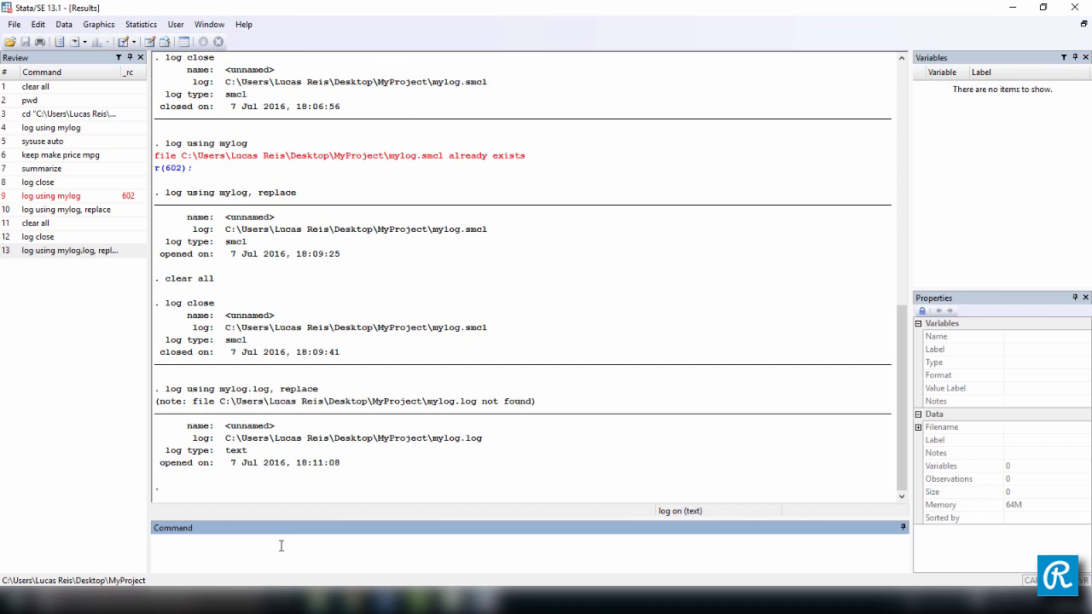
Step: Load the auto dataset with sysuse auto, then close the plain-text log
type("sys")
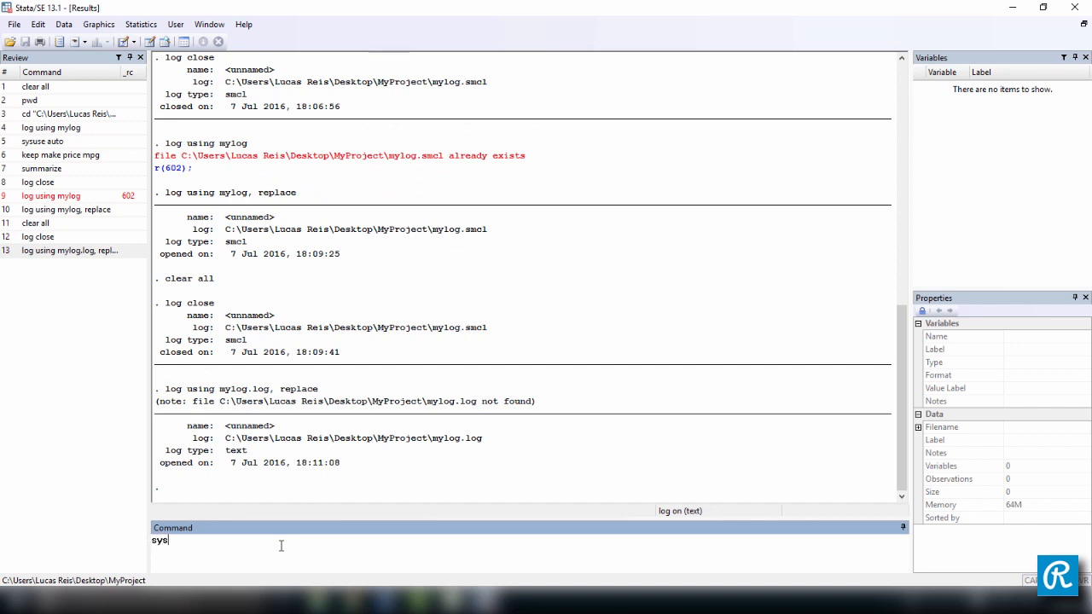
type("use")
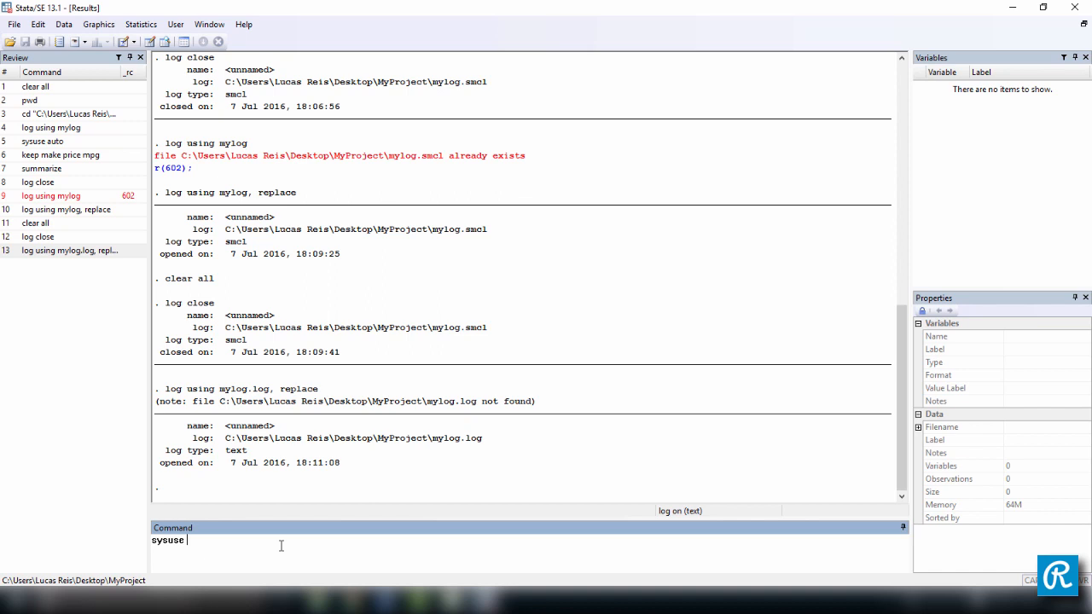
type("auto")
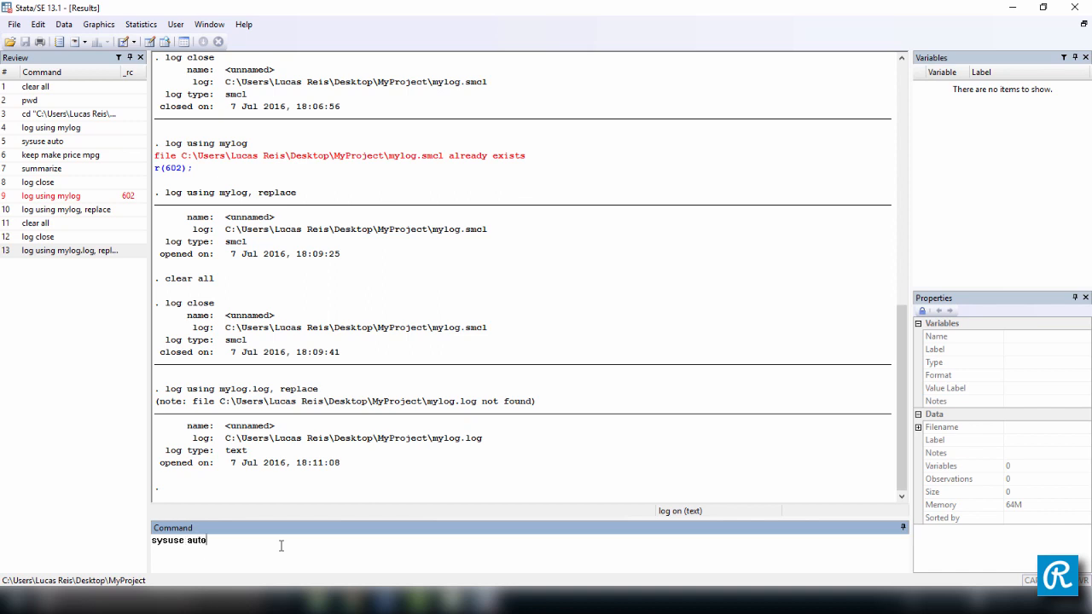
key("Return")
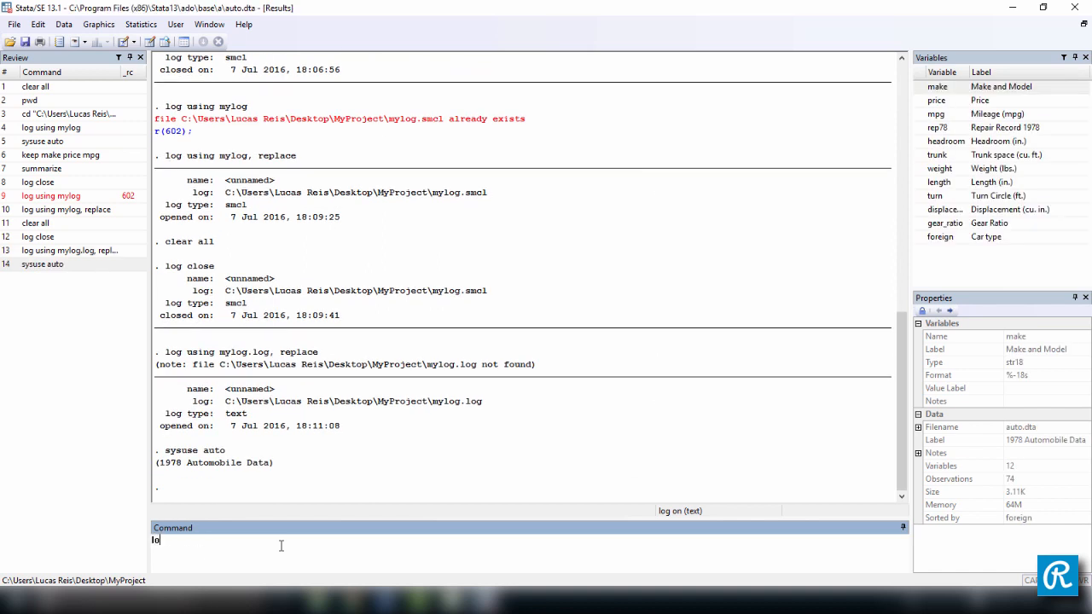
key("Return")
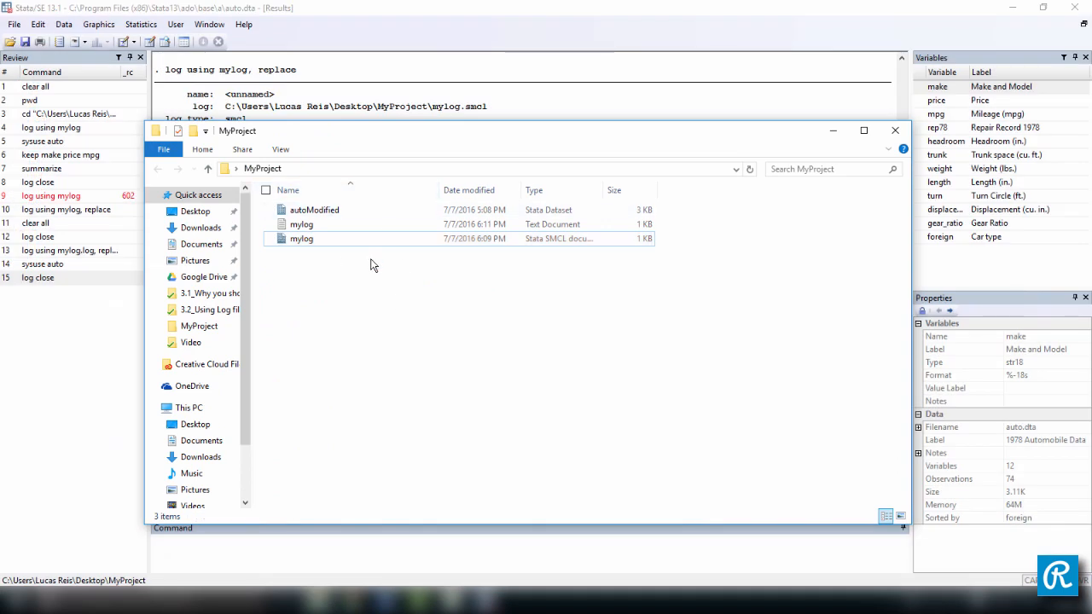
Step: Open the plain-text mylog Text Document from MyProject in Notepad
left_click(300, 239)
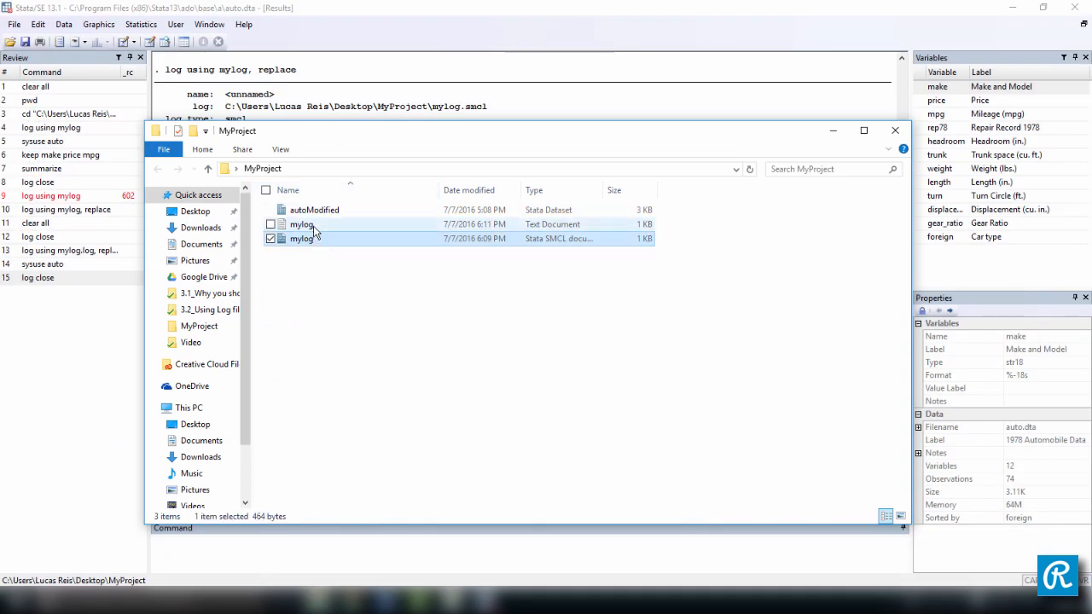
left_click(316, 224)
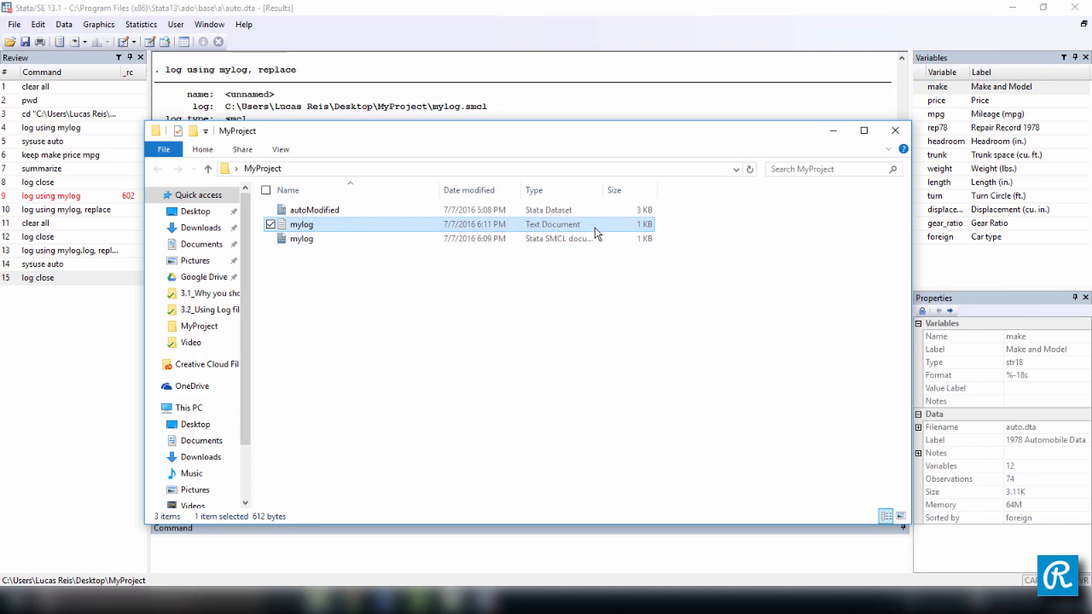
double_click(300, 223)
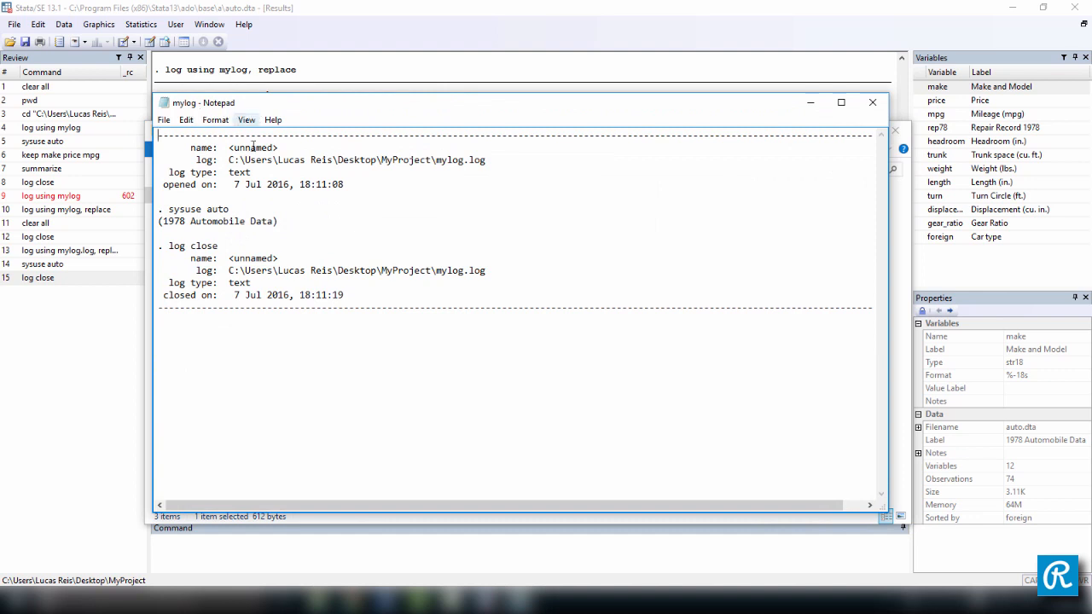
mouse_move(366, 225)
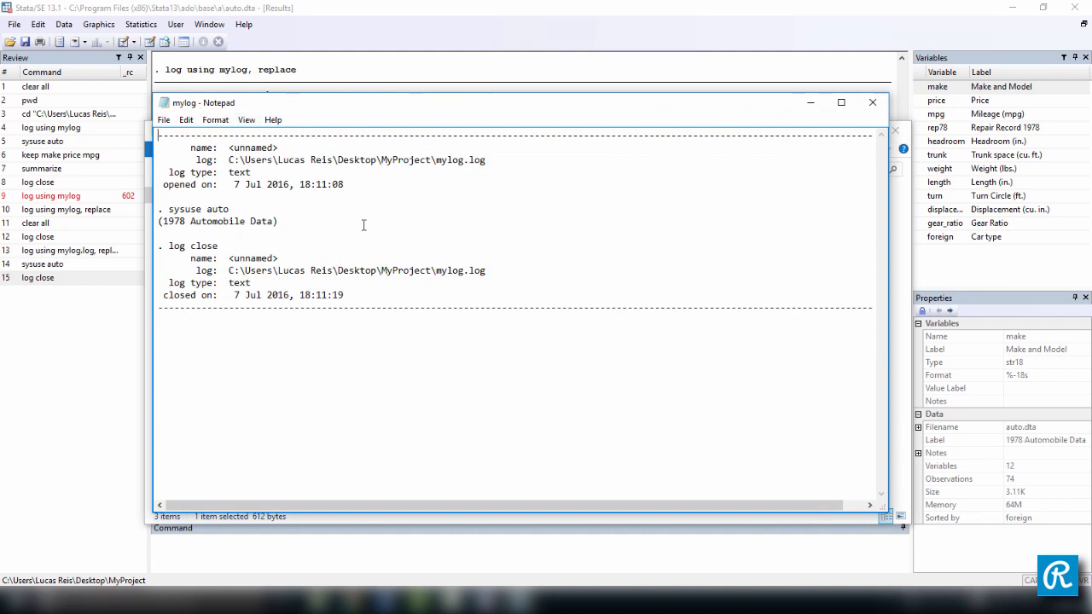